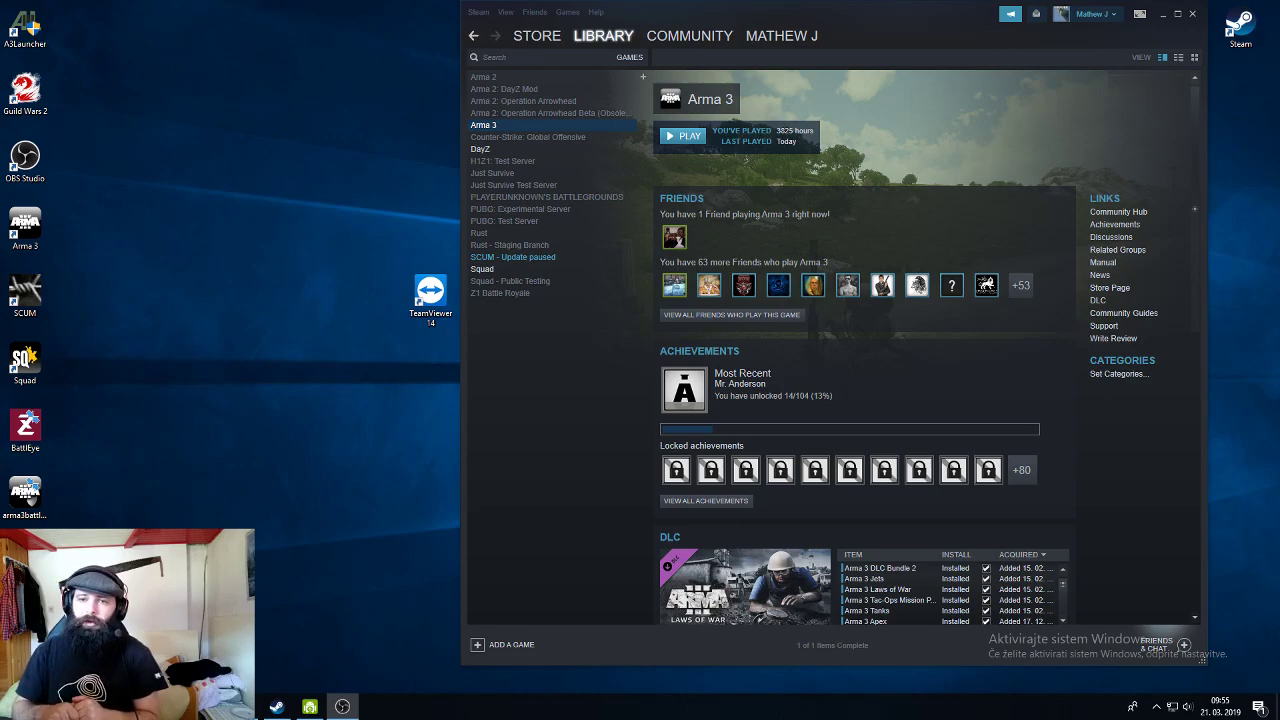
mouse_move(744, 356)
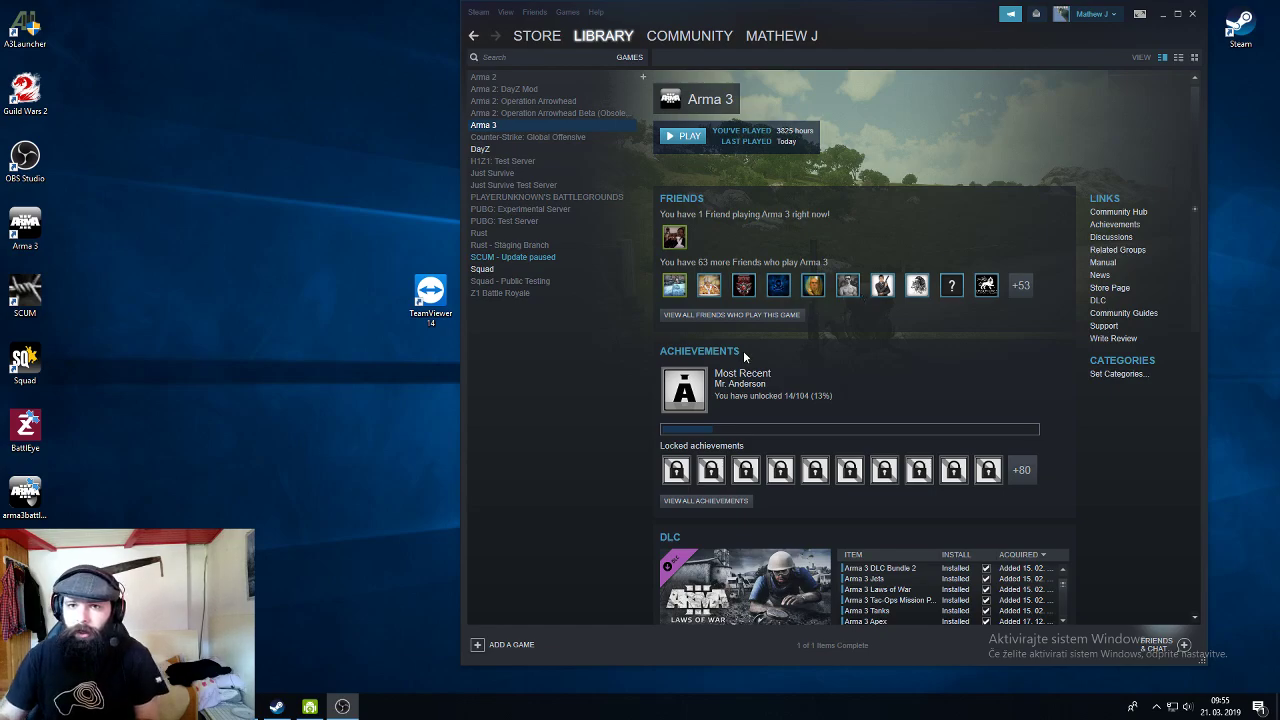
mouse_move(310, 372)
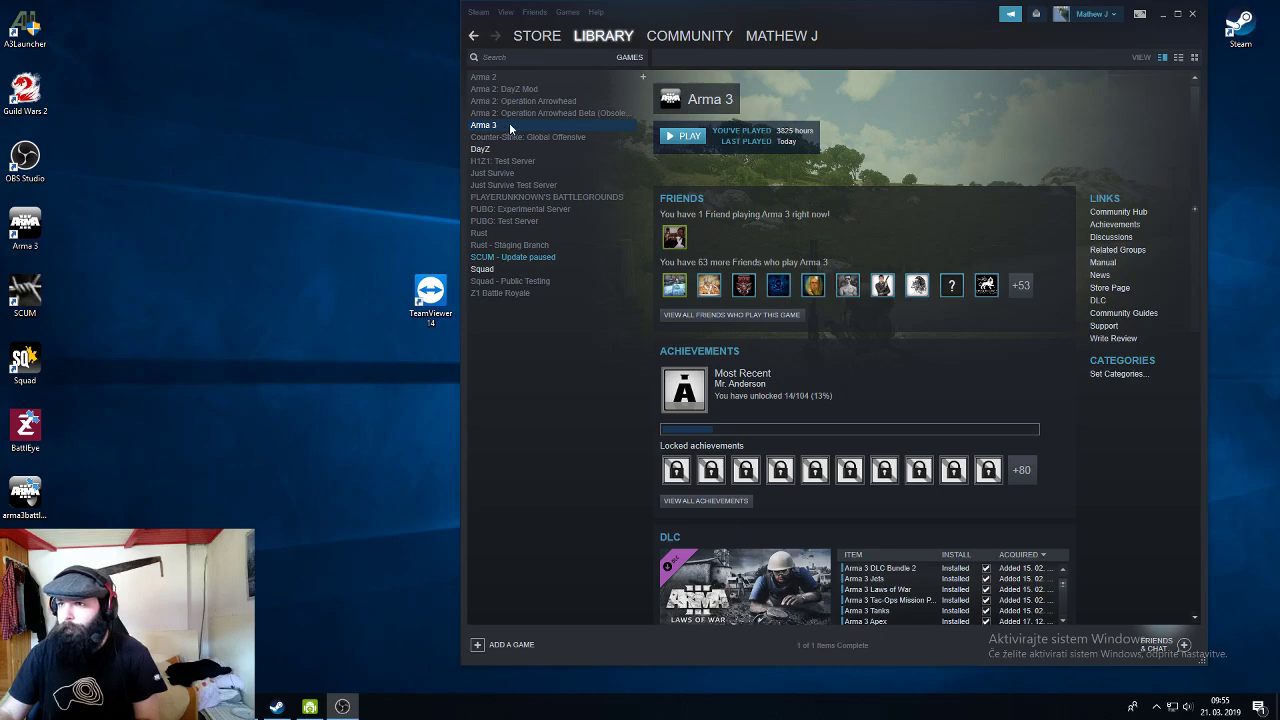
Launch Arma 3 from its context menu in the Steam library
right_click(484, 124)
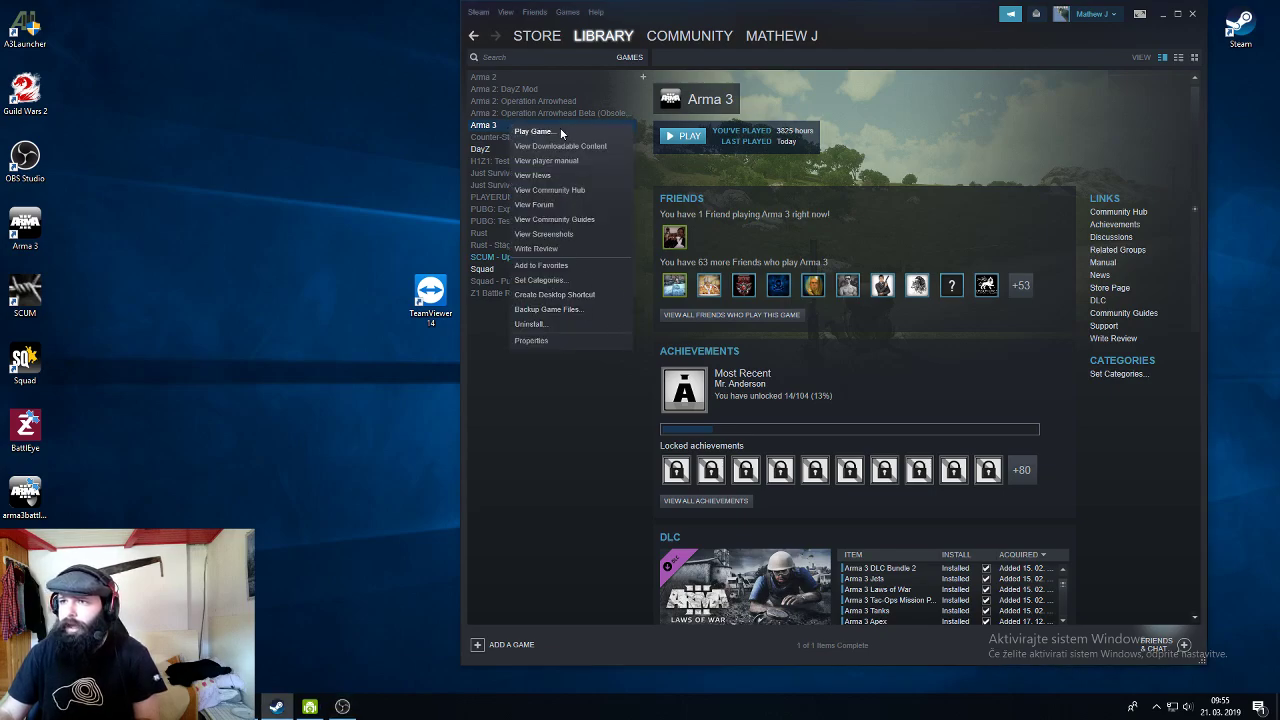
click(534, 132)
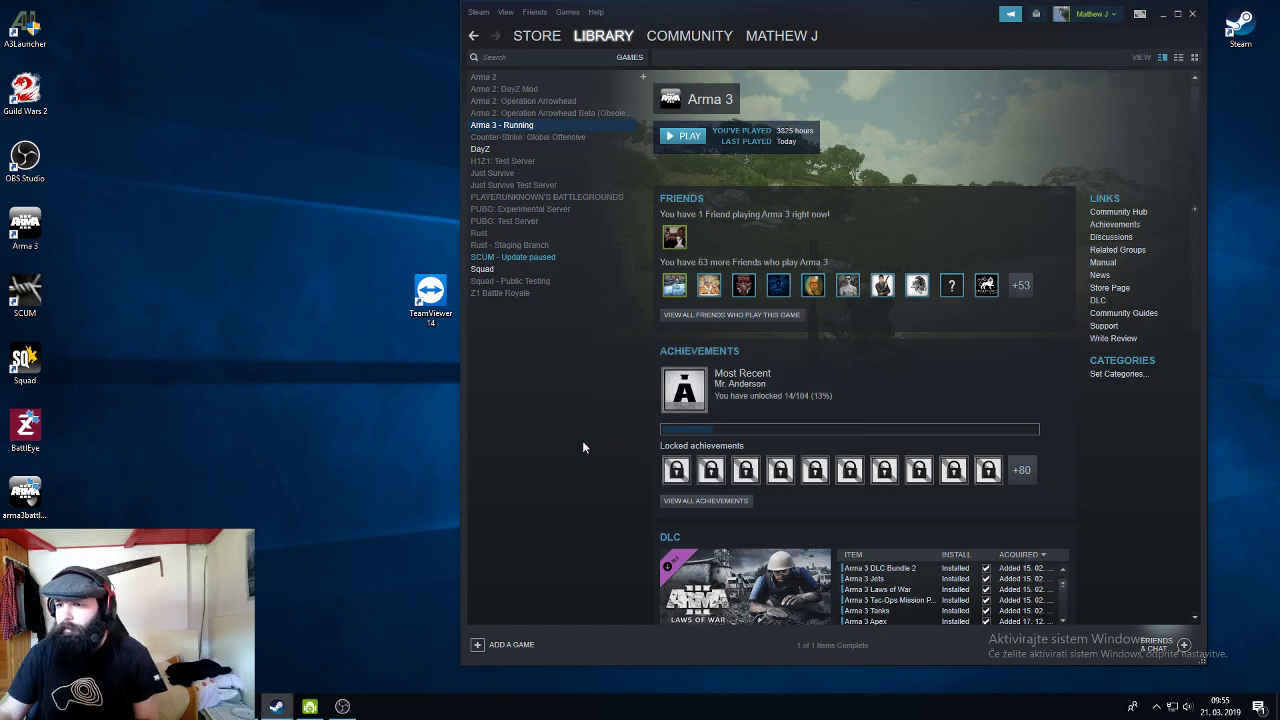
Start the game from the launcher, dismiss the unusual-exit report, and expand the PLAY options
click(688, 136)
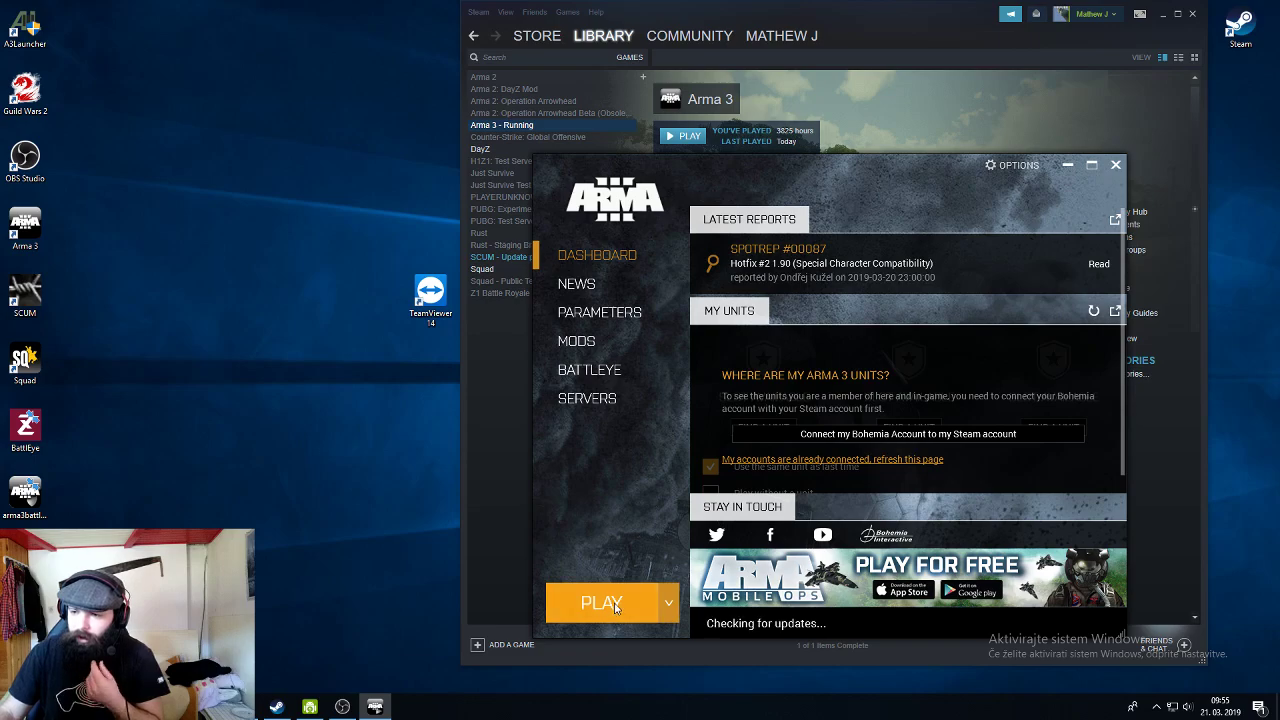
click(602, 602)
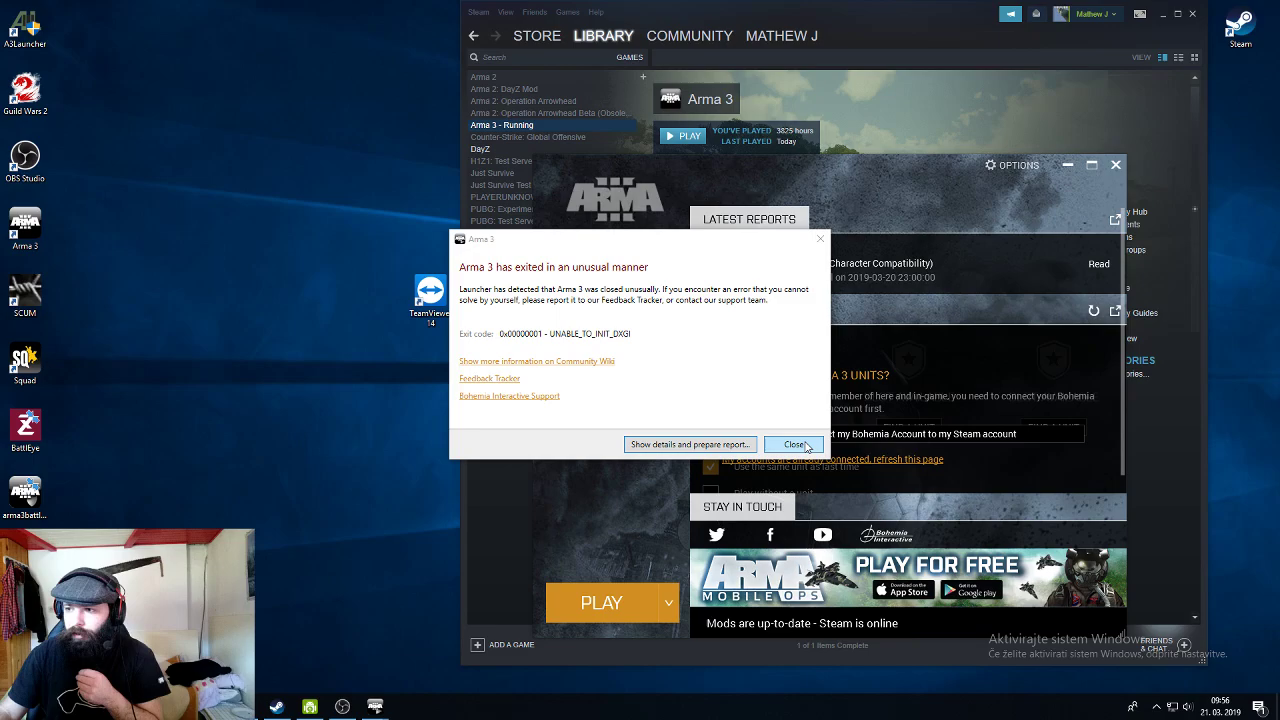
click(792, 444)
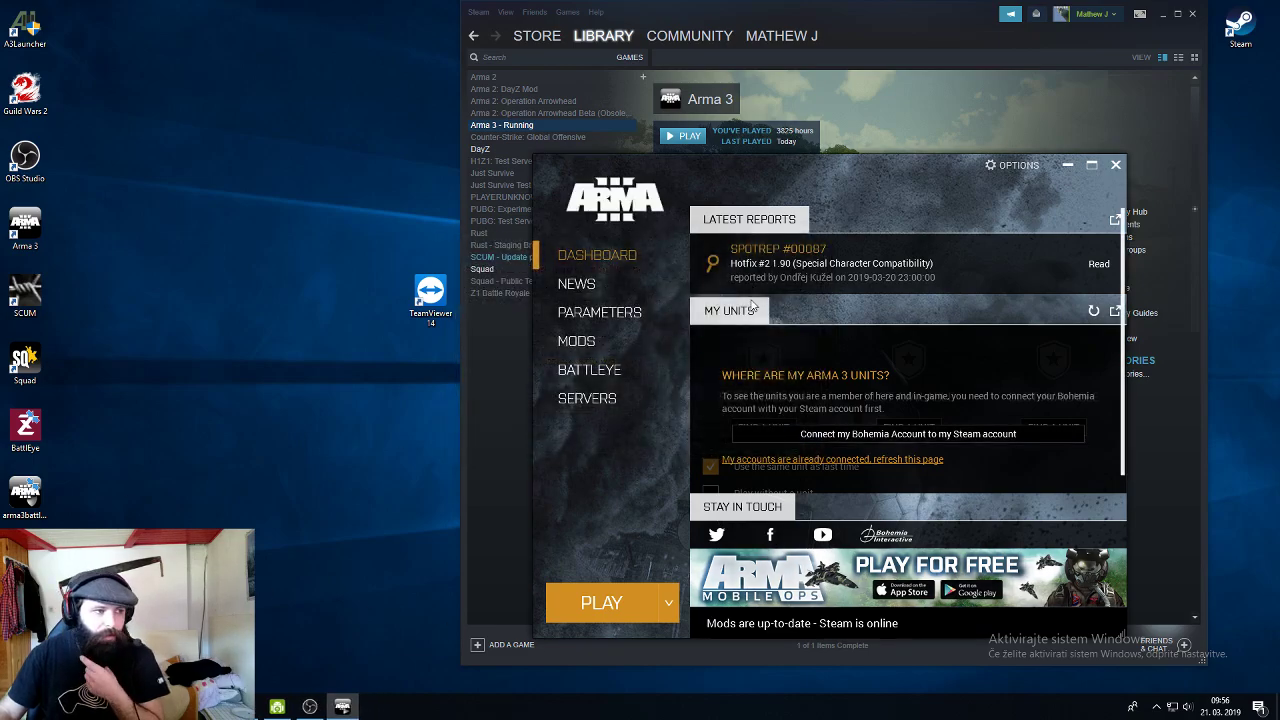
mouse_move(1052, 188)
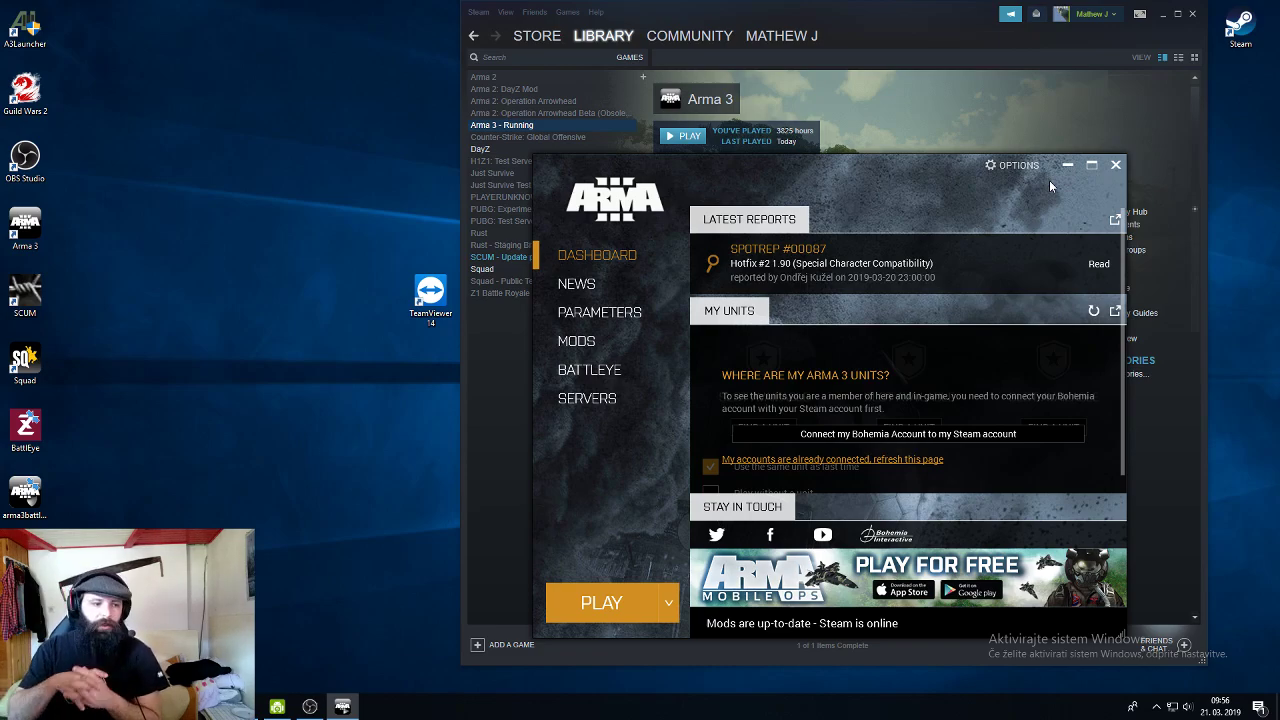
mouse_move(776, 192)
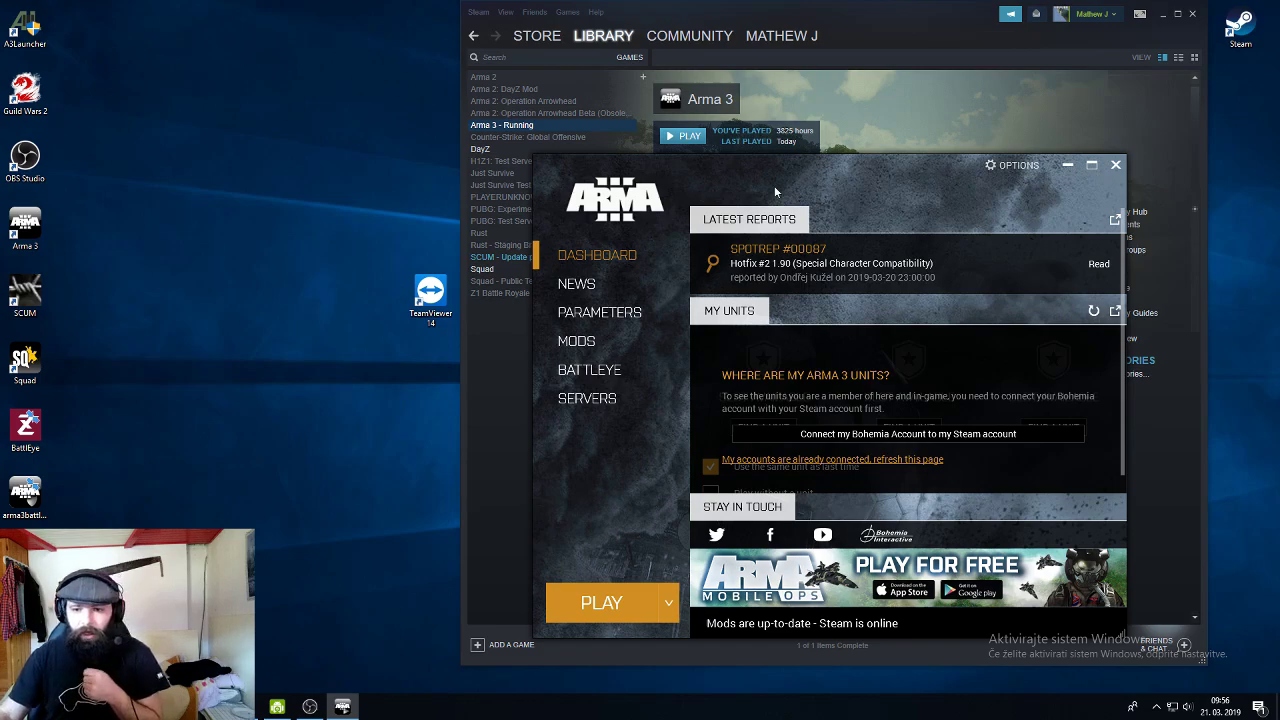
mouse_move(358, 428)
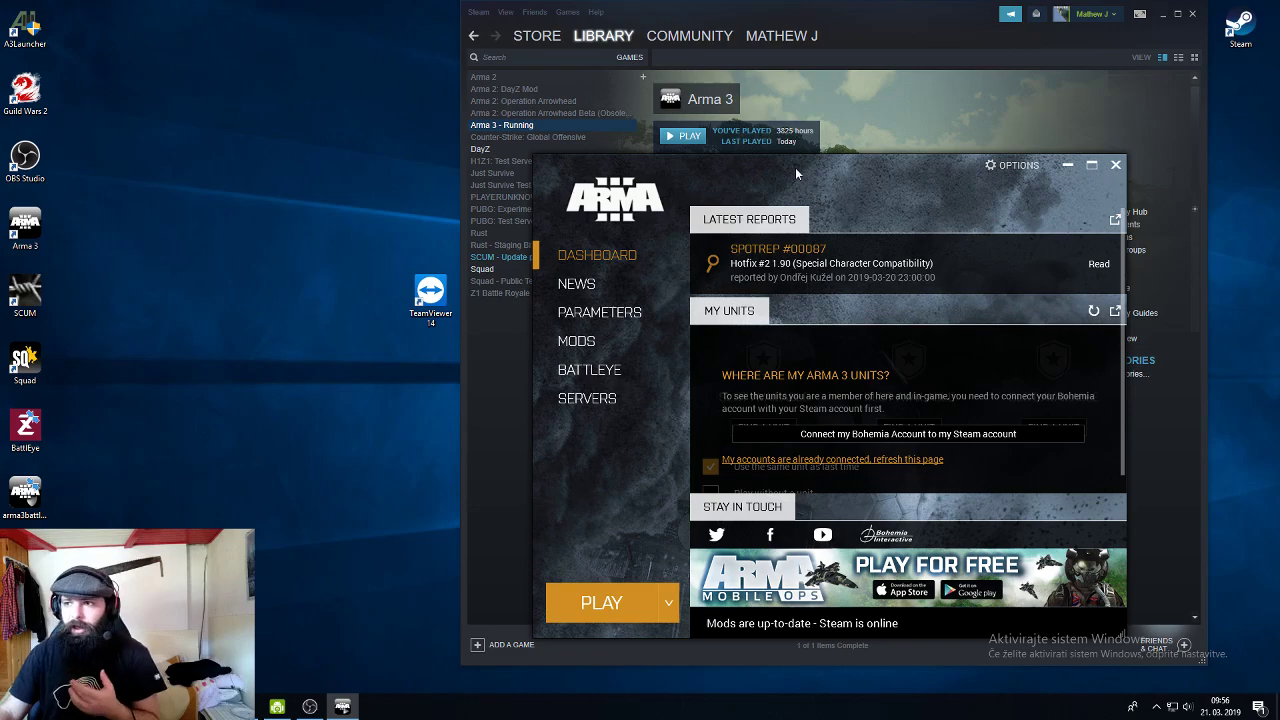
click(668, 602)
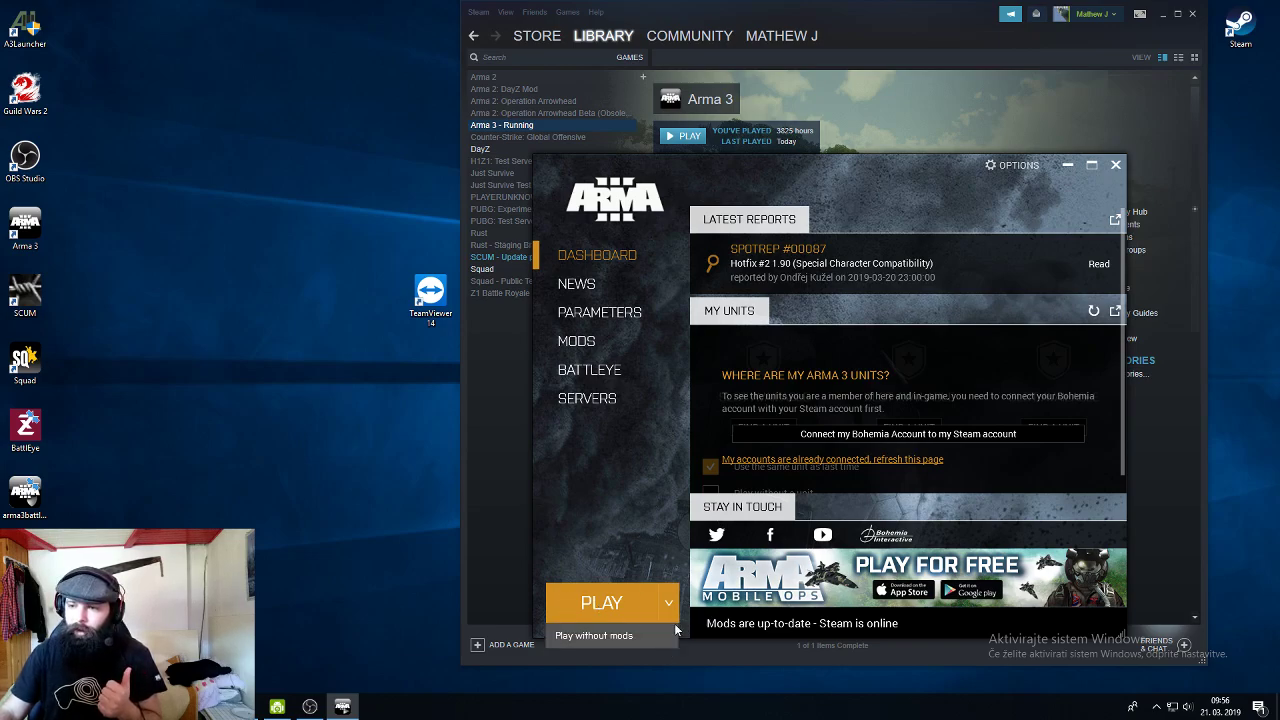
mouse_move(640, 648)
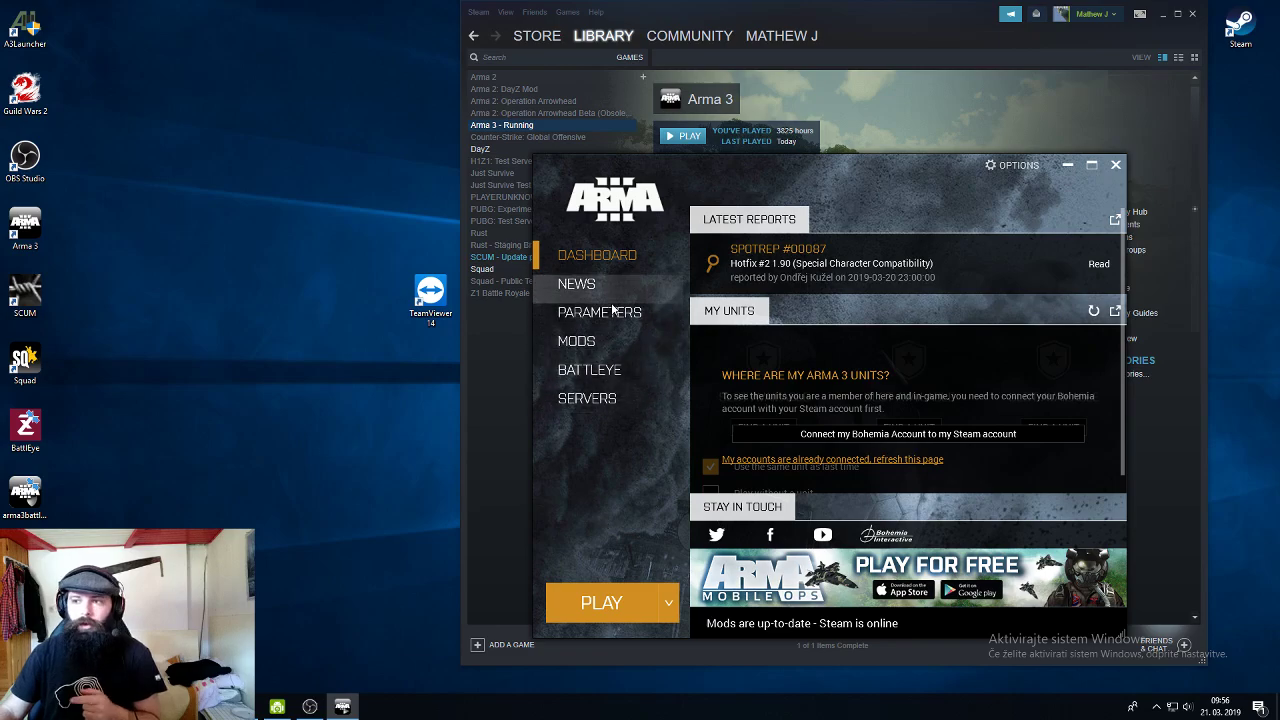
Show all launch parameters and expand the Platform setting, revealing 32-bit
click(600, 312)
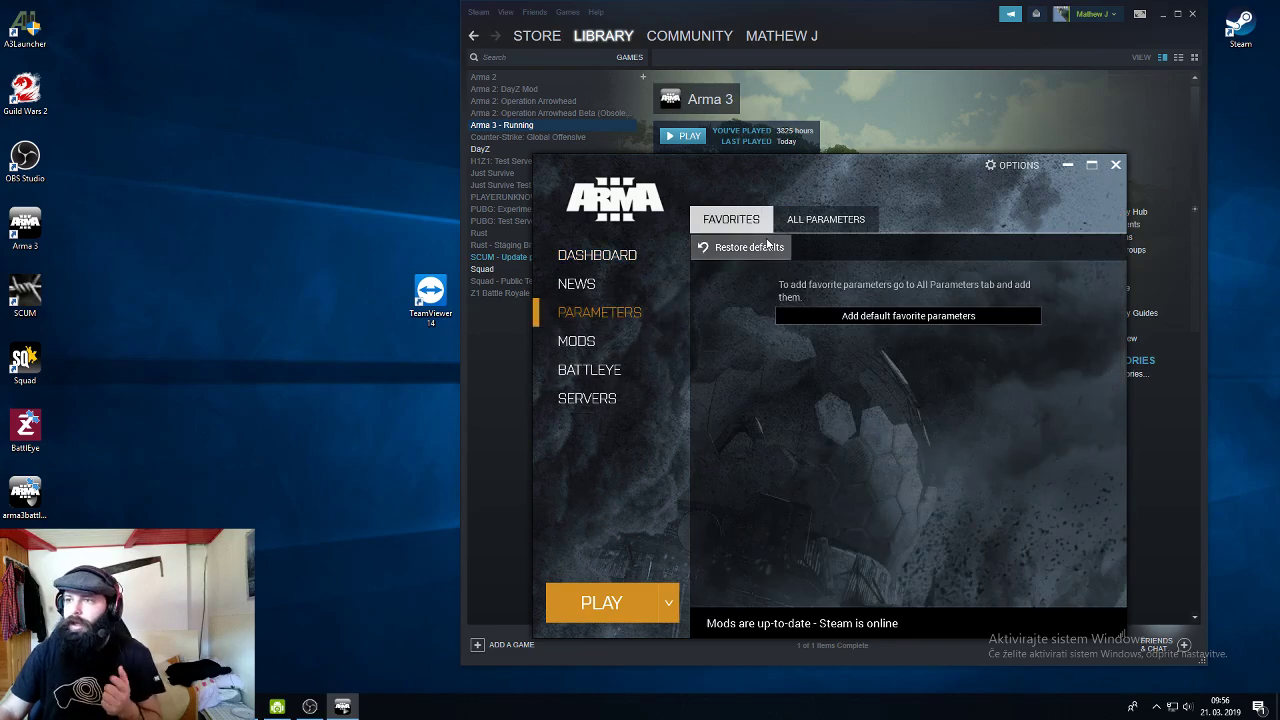
click(824, 218)
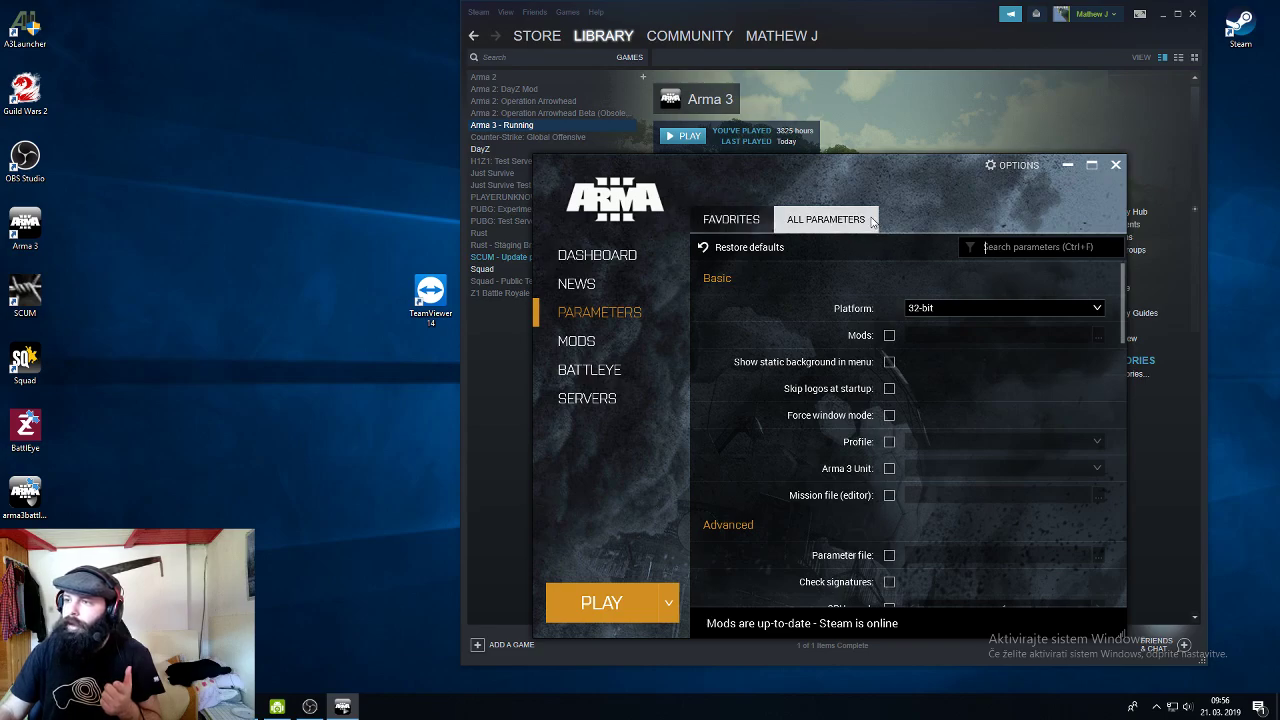
mouse_move(890, 224)
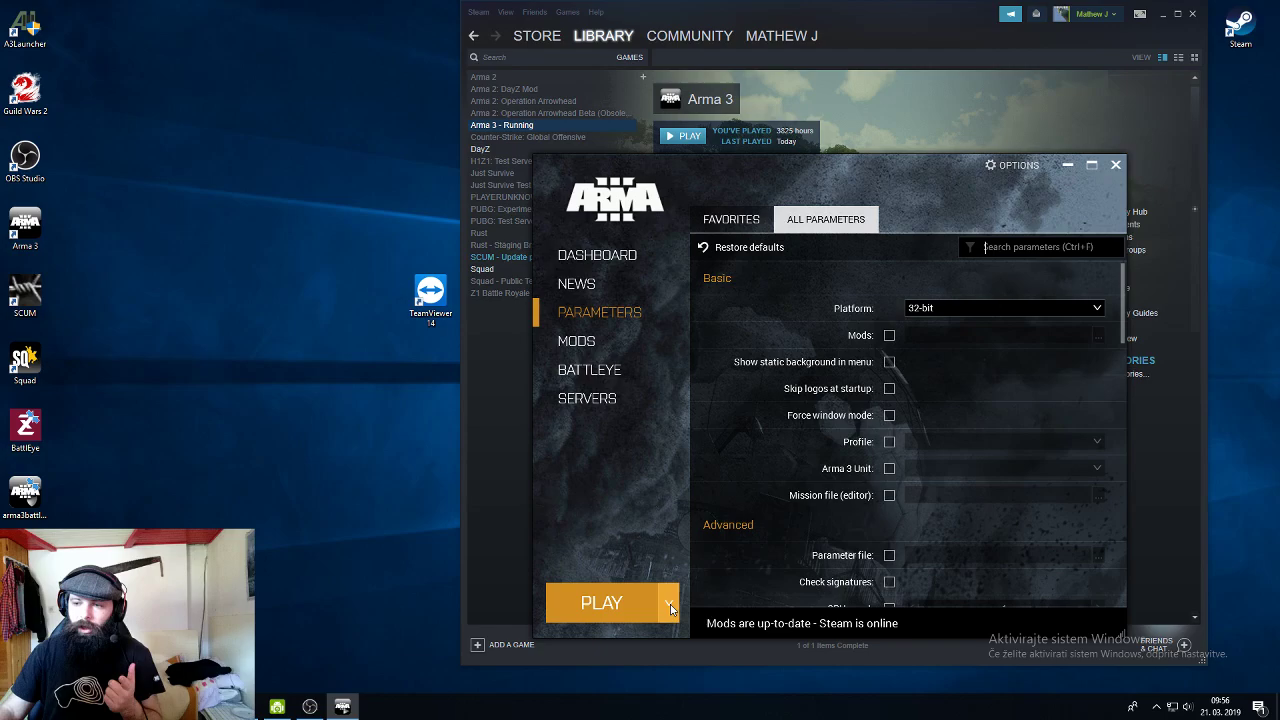
click(668, 604)
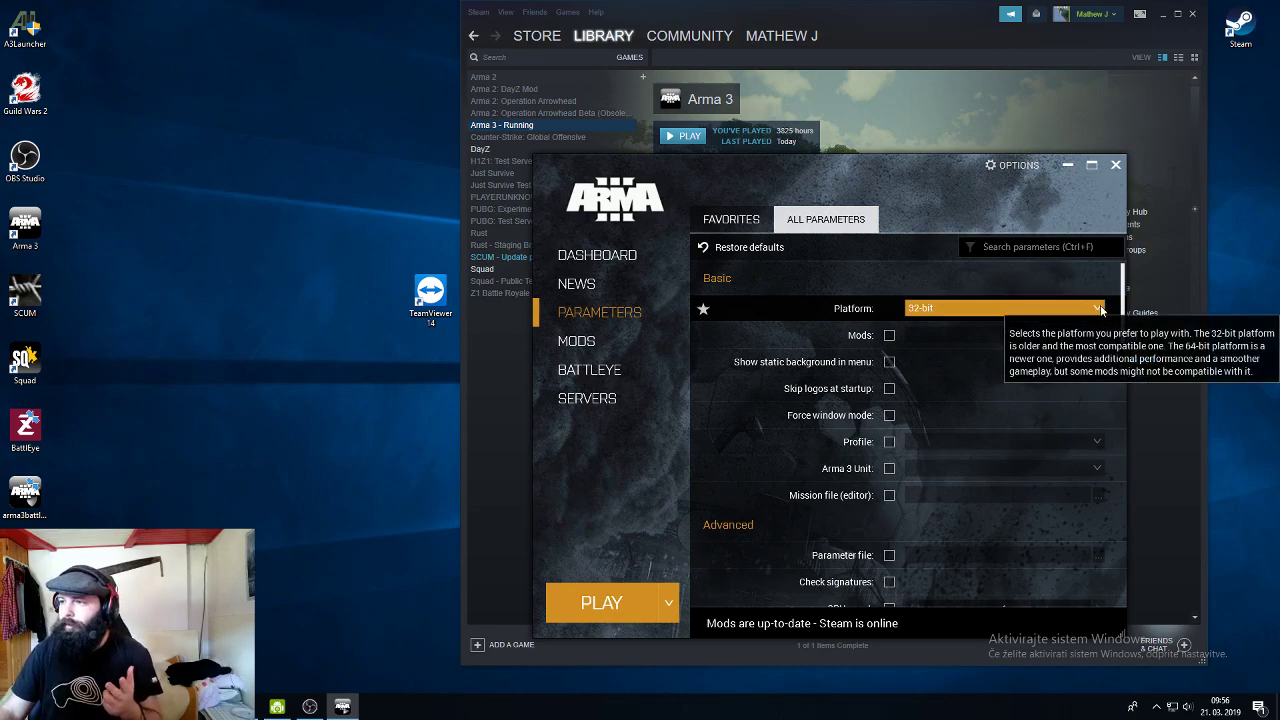
click(1096, 308)
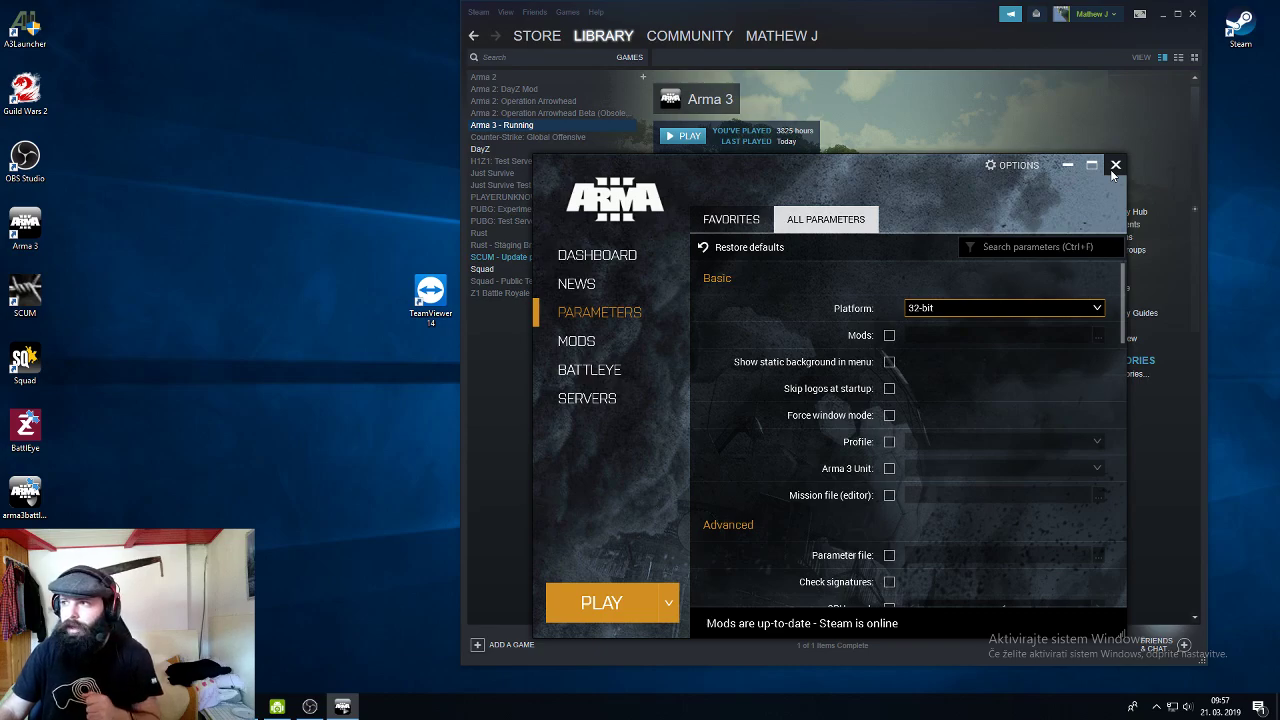
Close the launcher and browse Arma 3's local files from its Steam properties
click(1116, 164)
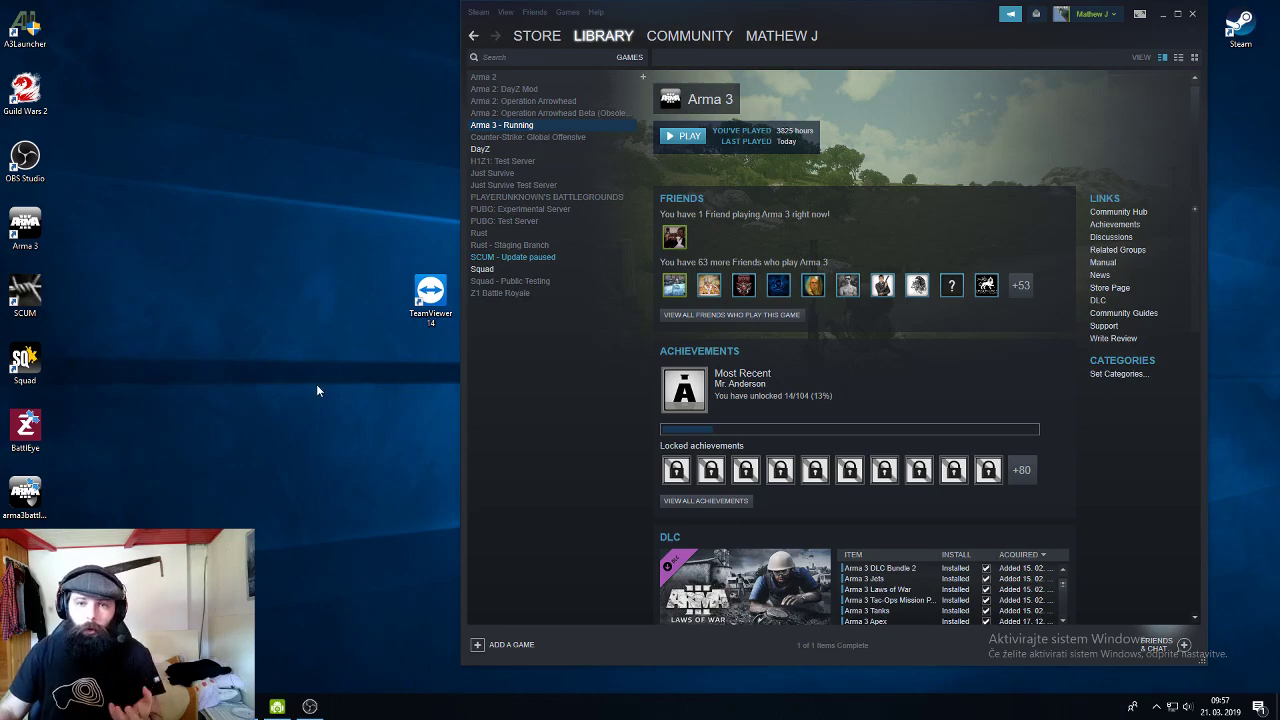
right_click(502, 124)
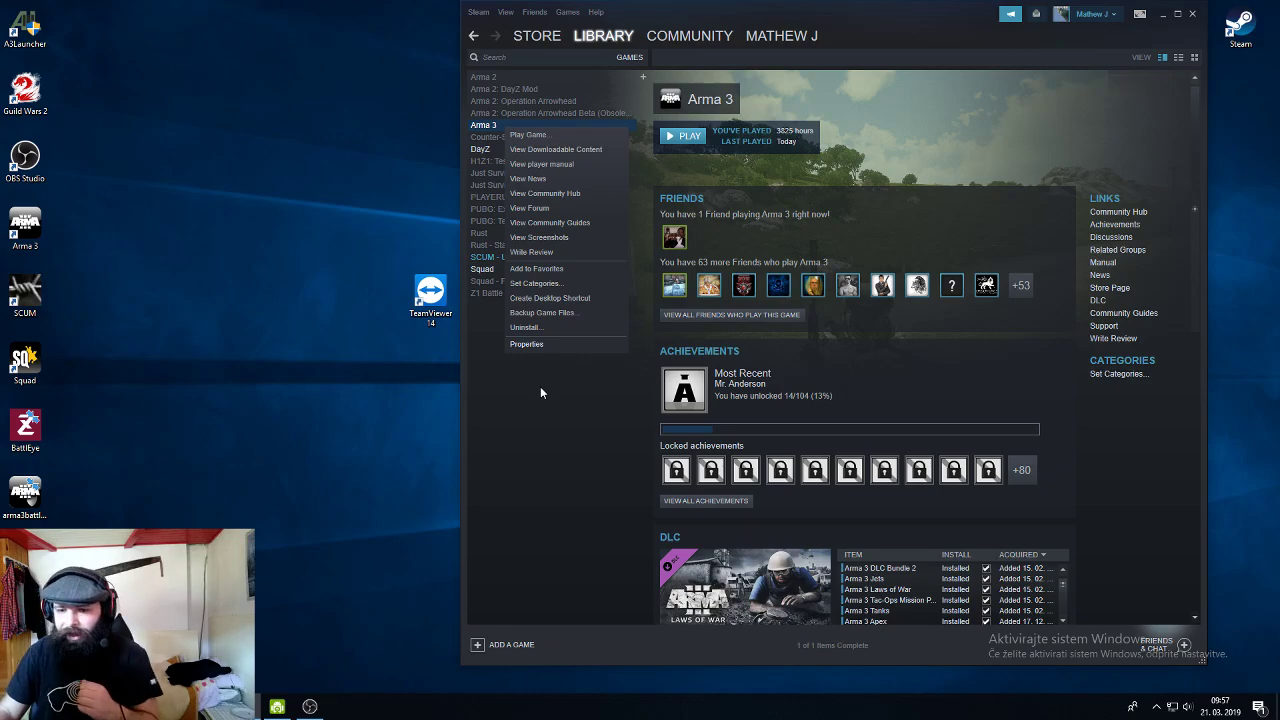
mouse_move(528, 344)
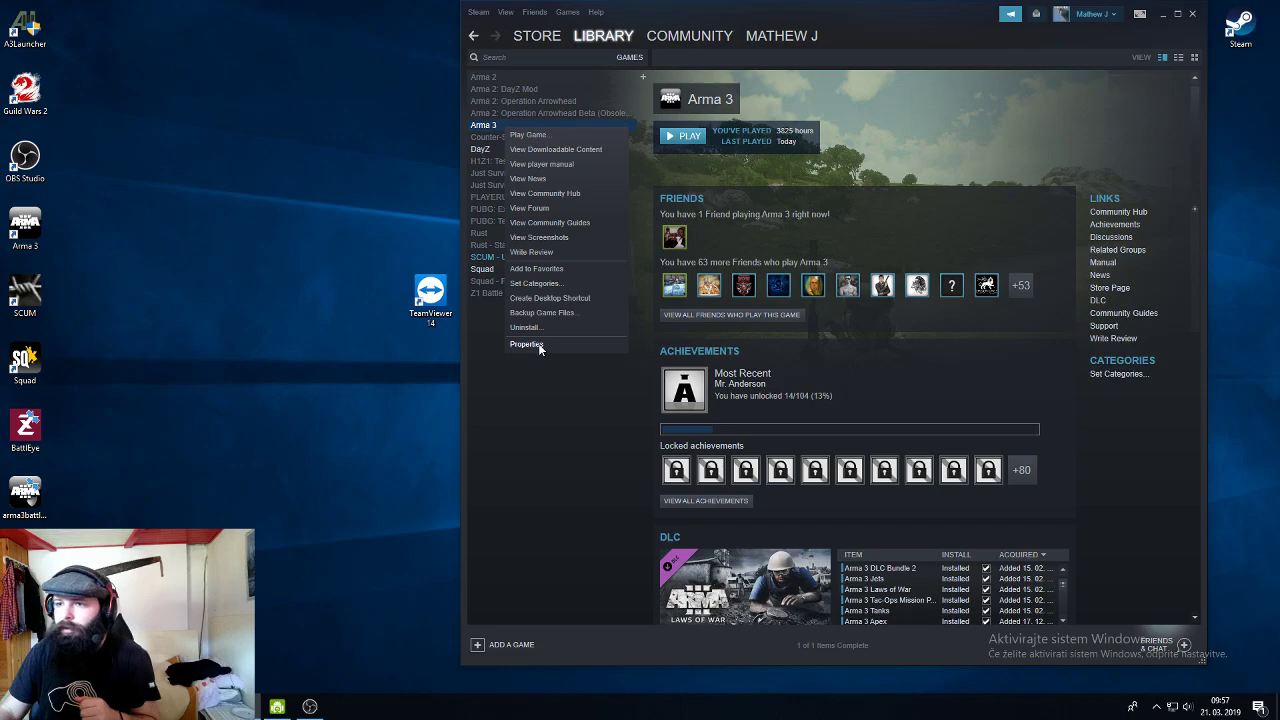
click(528, 344)
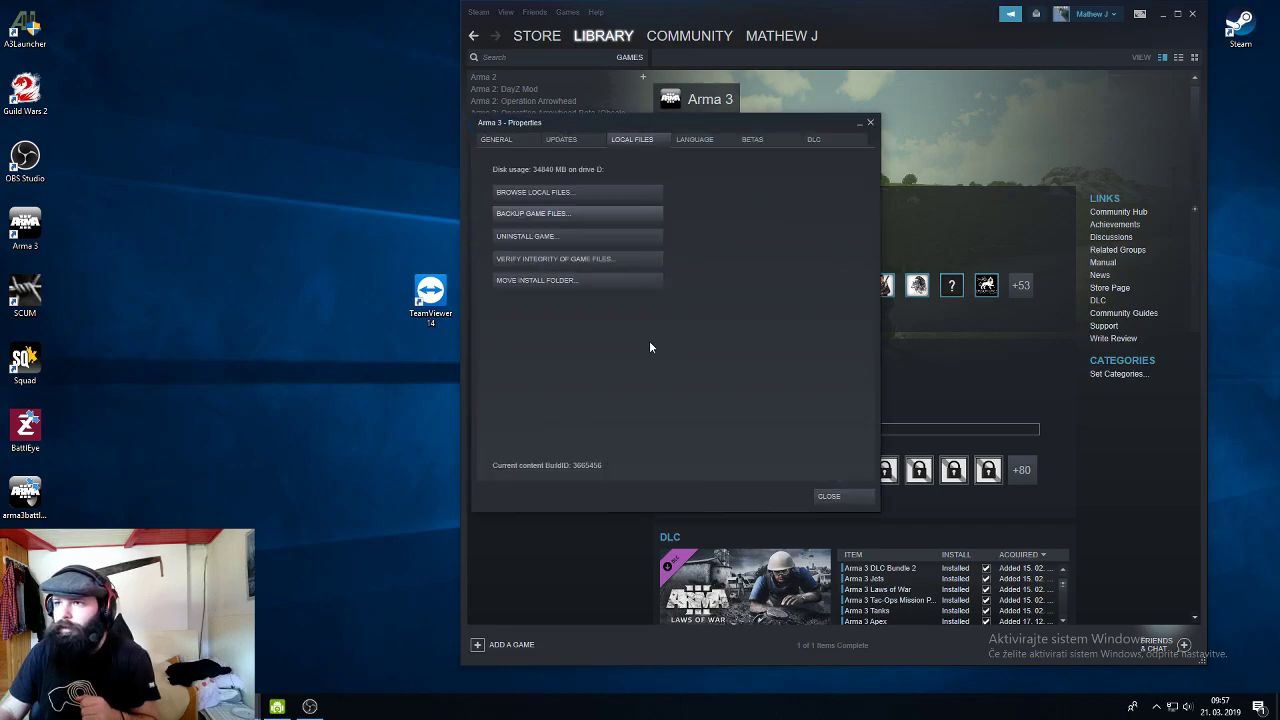
mouse_move(550, 240)
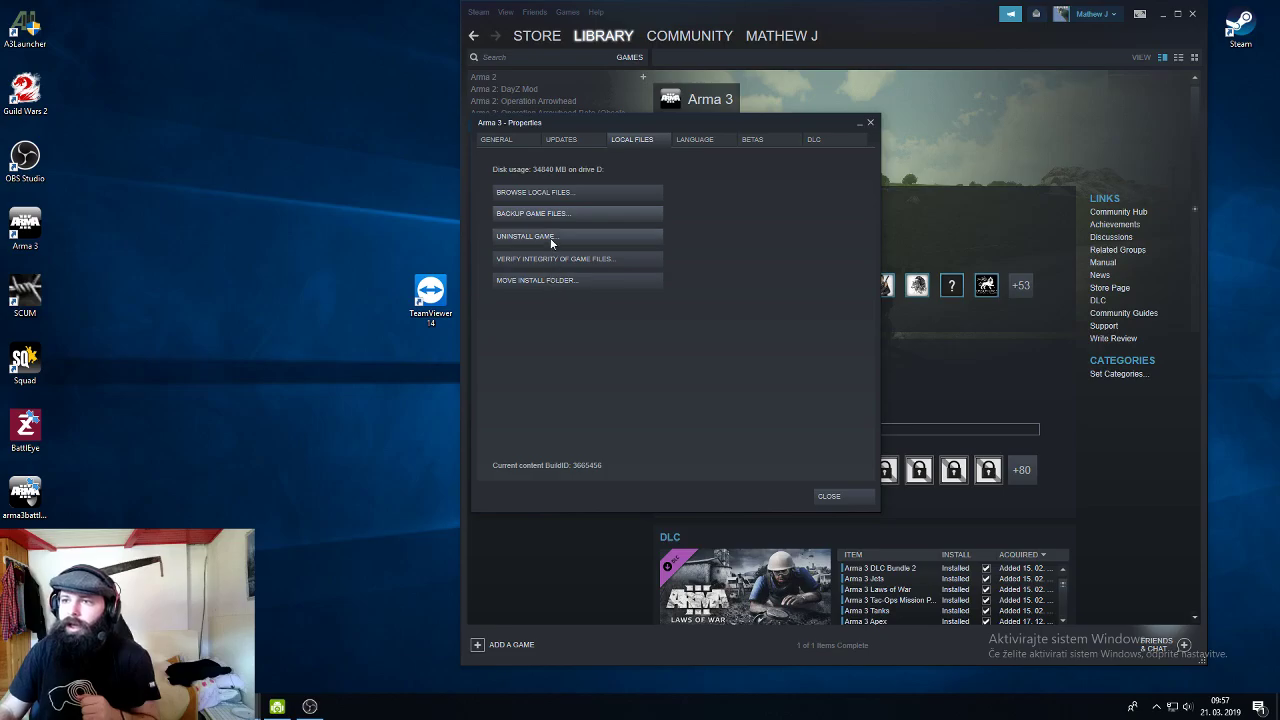
click(536, 192)
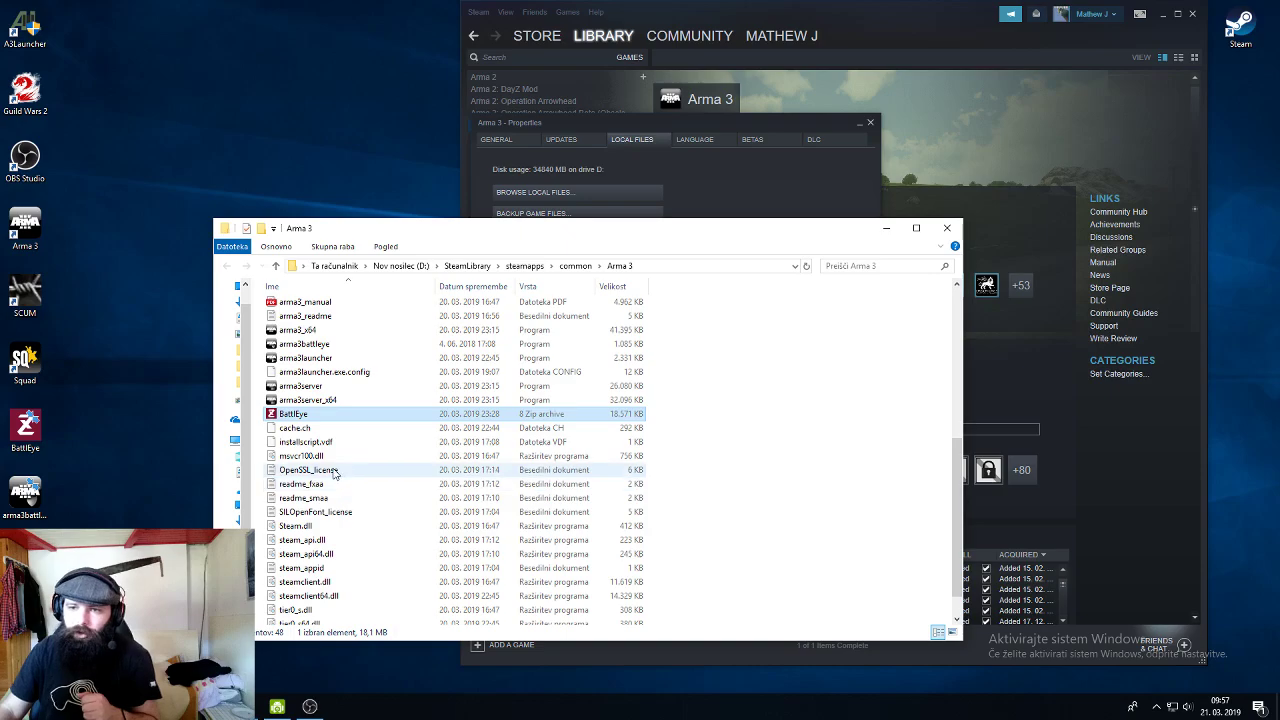
Select the cache.ch file in the Arma 3 installation folder
click(294, 428)
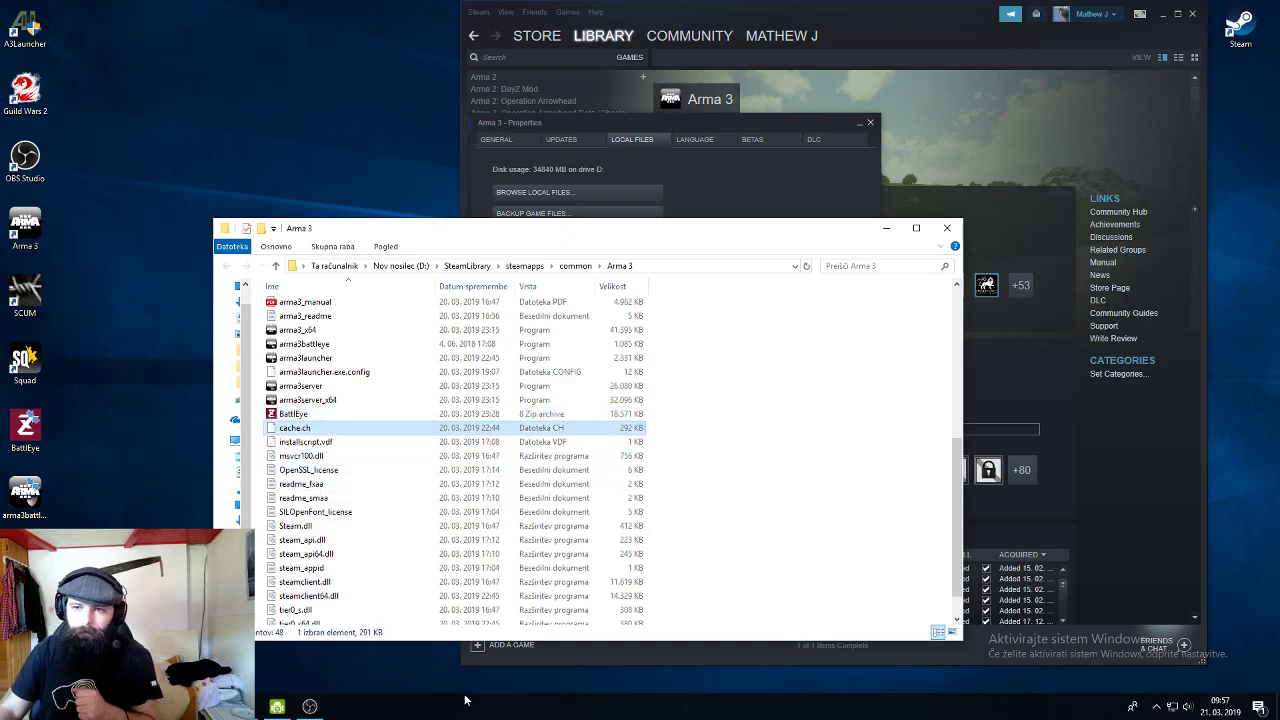
mouse_move(294, 428)
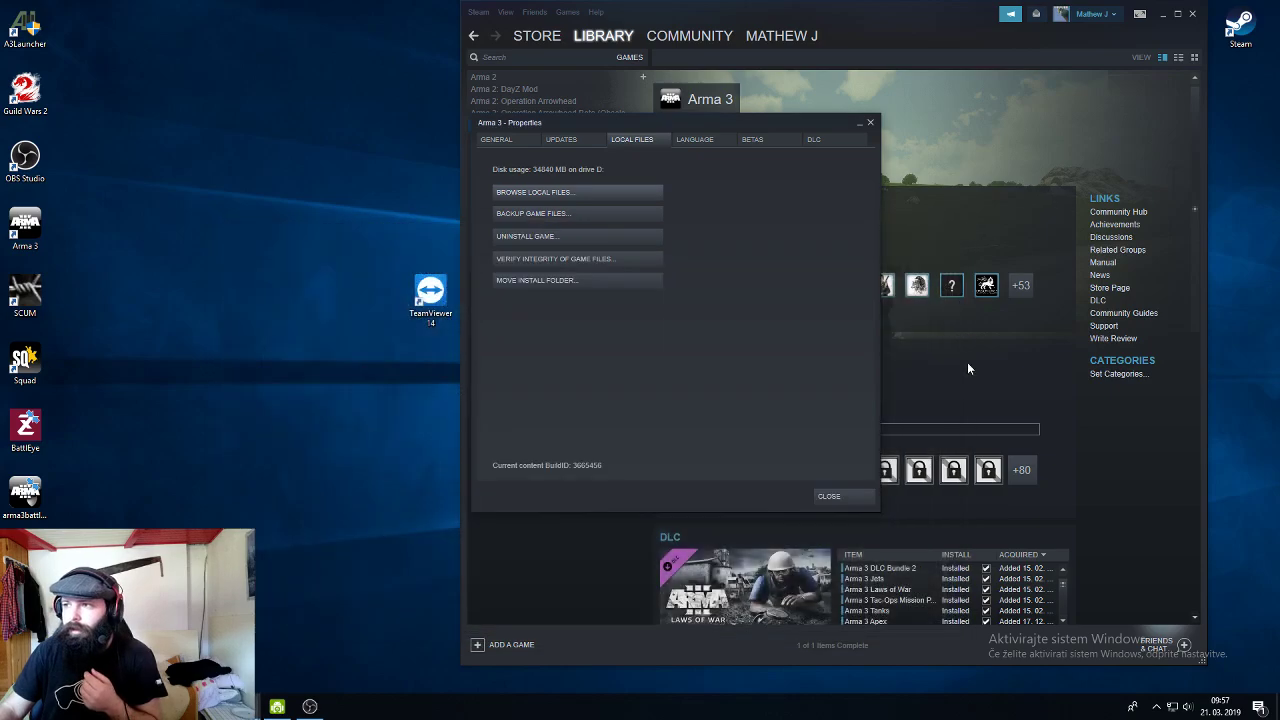
mouse_move(570, 260)
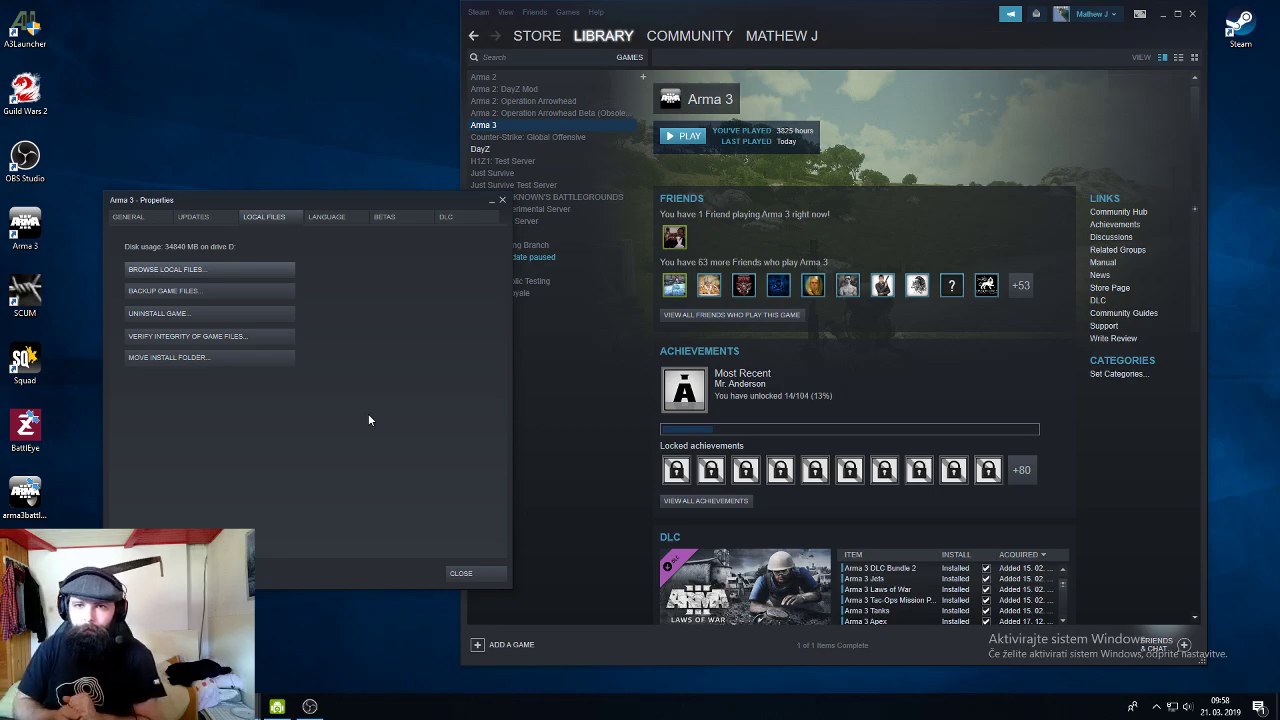
mouse_move(344, 342)
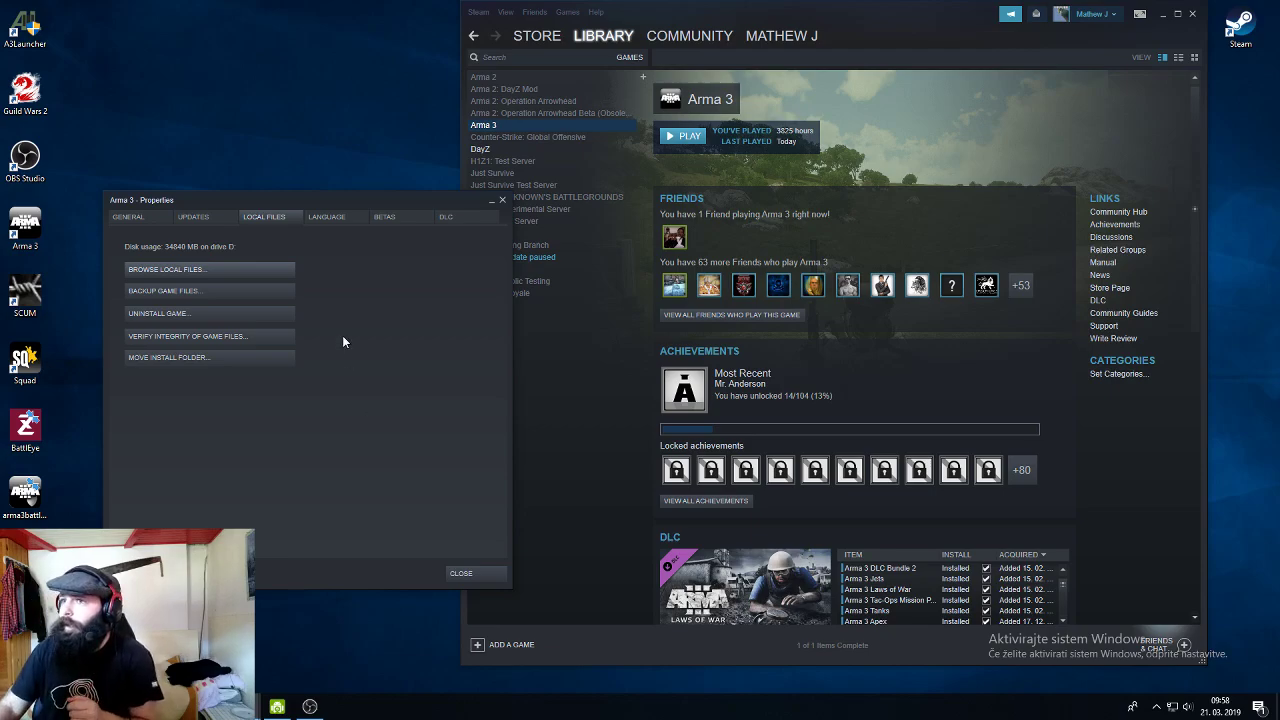
mouse_move(380, 330)
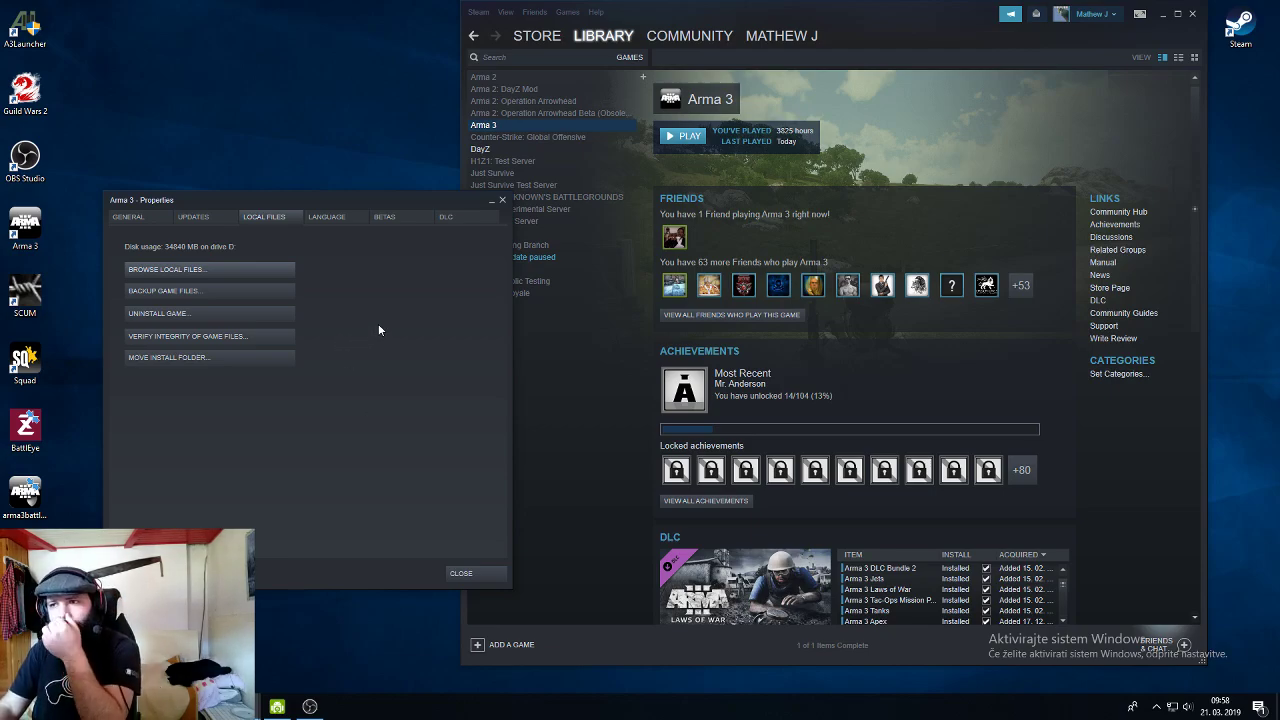
mouse_move(188, 340)
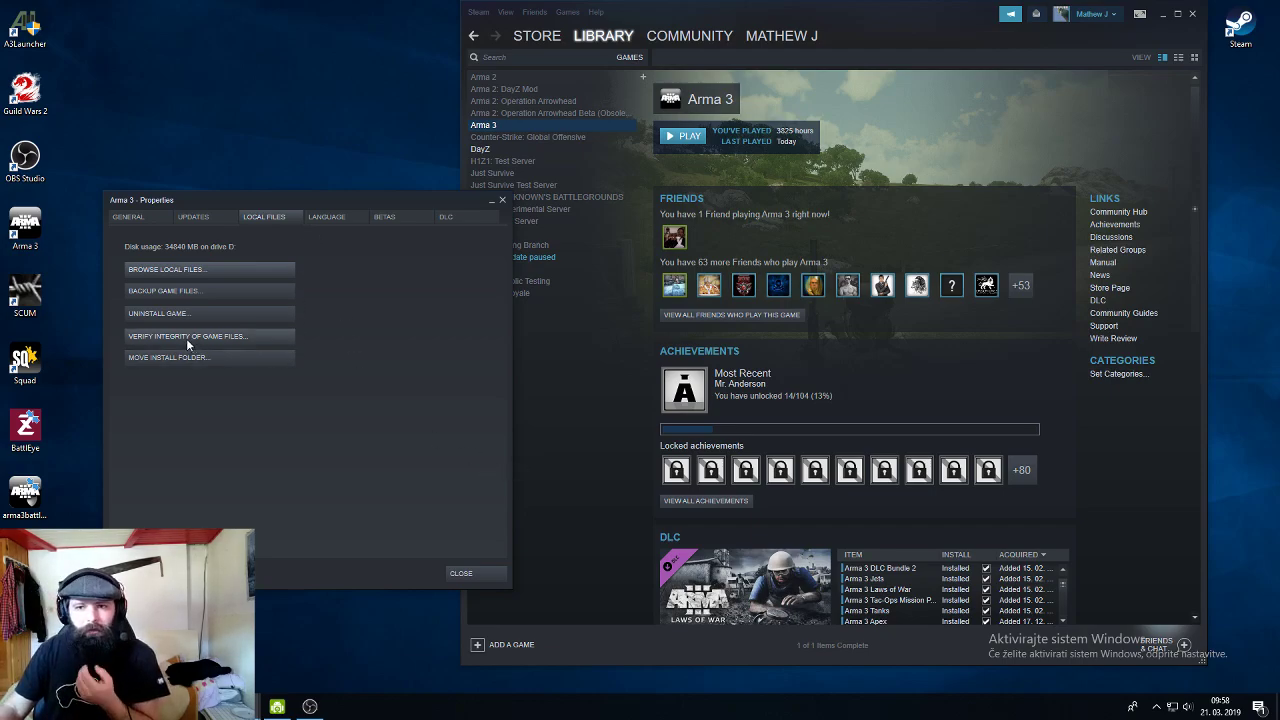
mouse_move(388, 442)
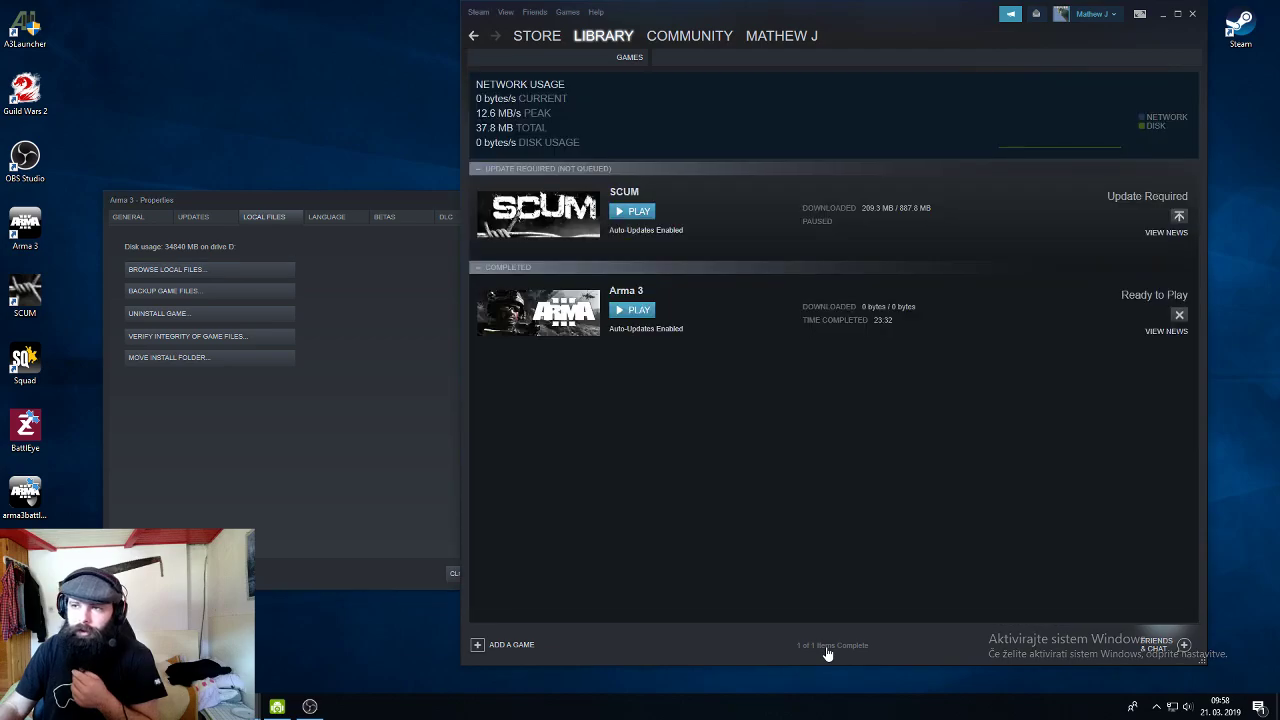
mouse_move(784, 332)
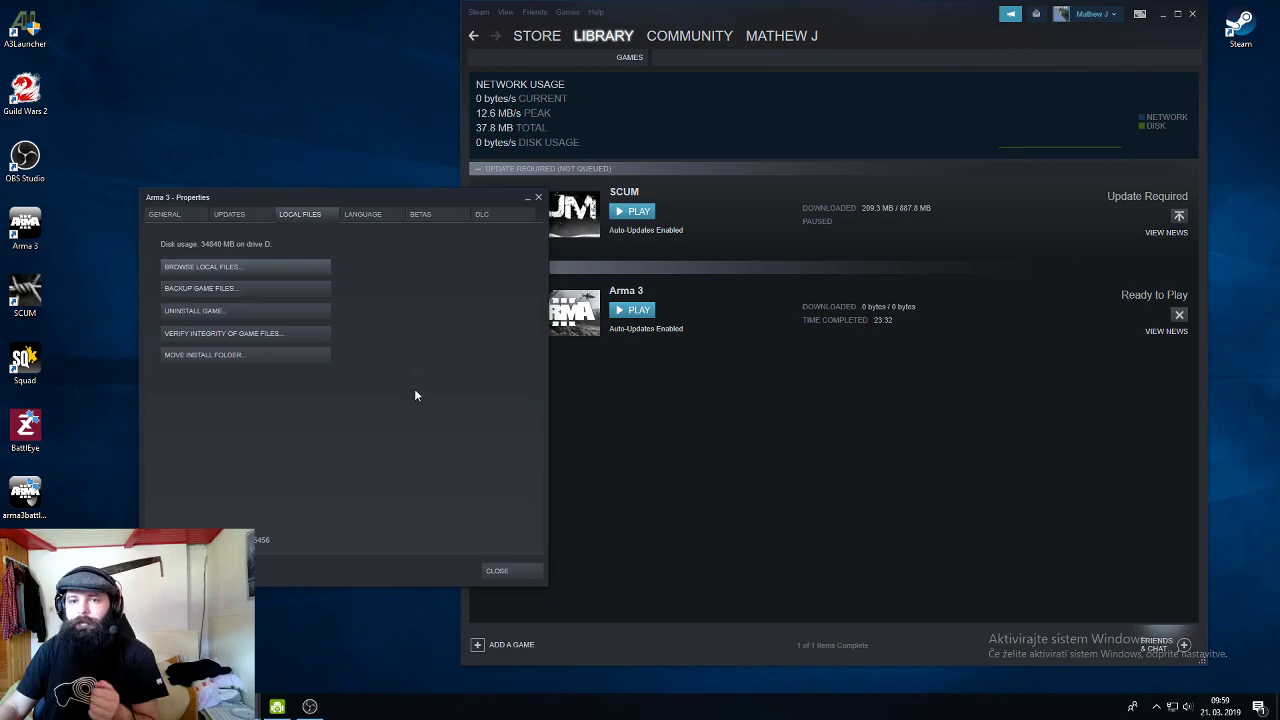
mouse_move(240, 282)
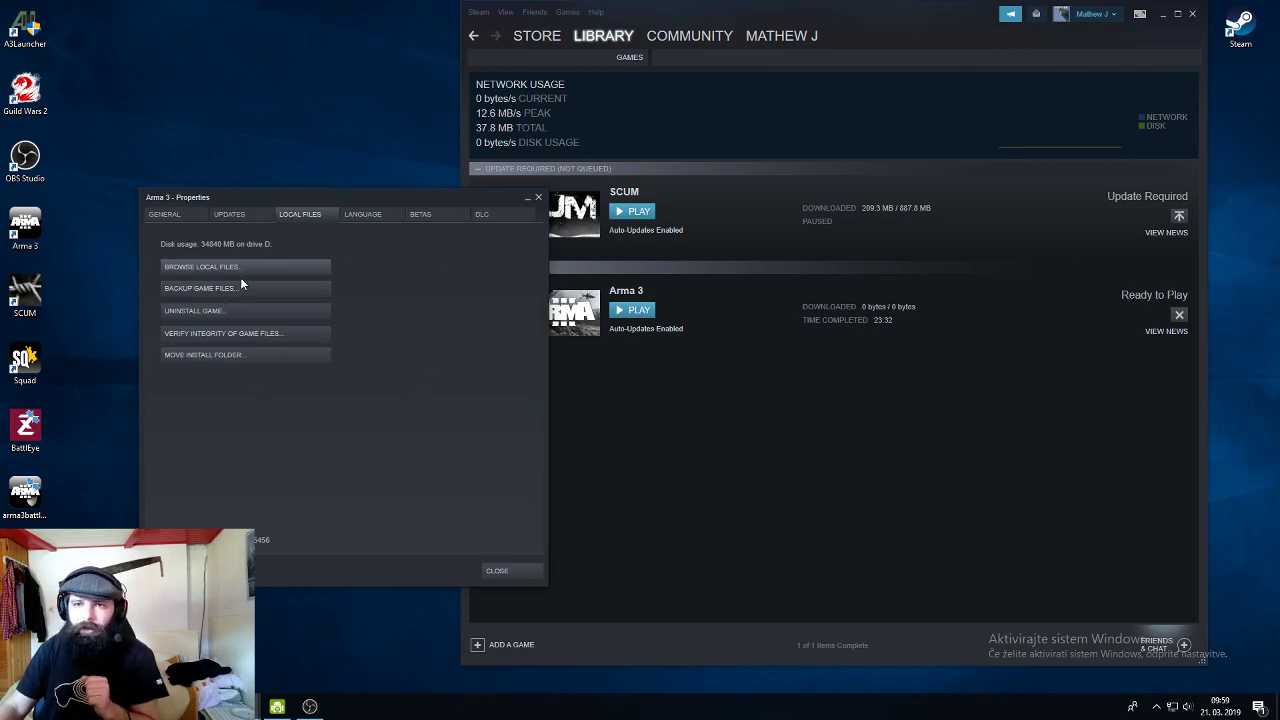
Reopen the Arma 3 installation folder via Browse Local Files
click(202, 266)
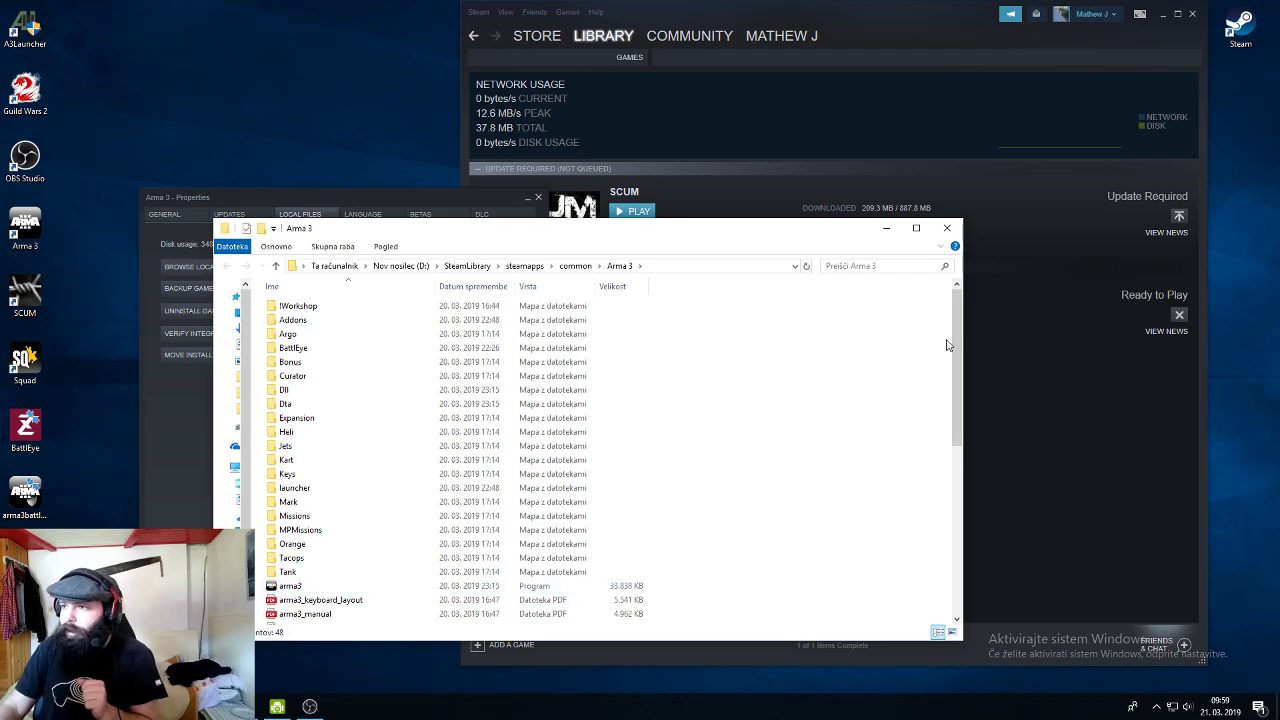
Select cache.ch further down the Arma 3 folder and close the folder window
scroll(down, 3)
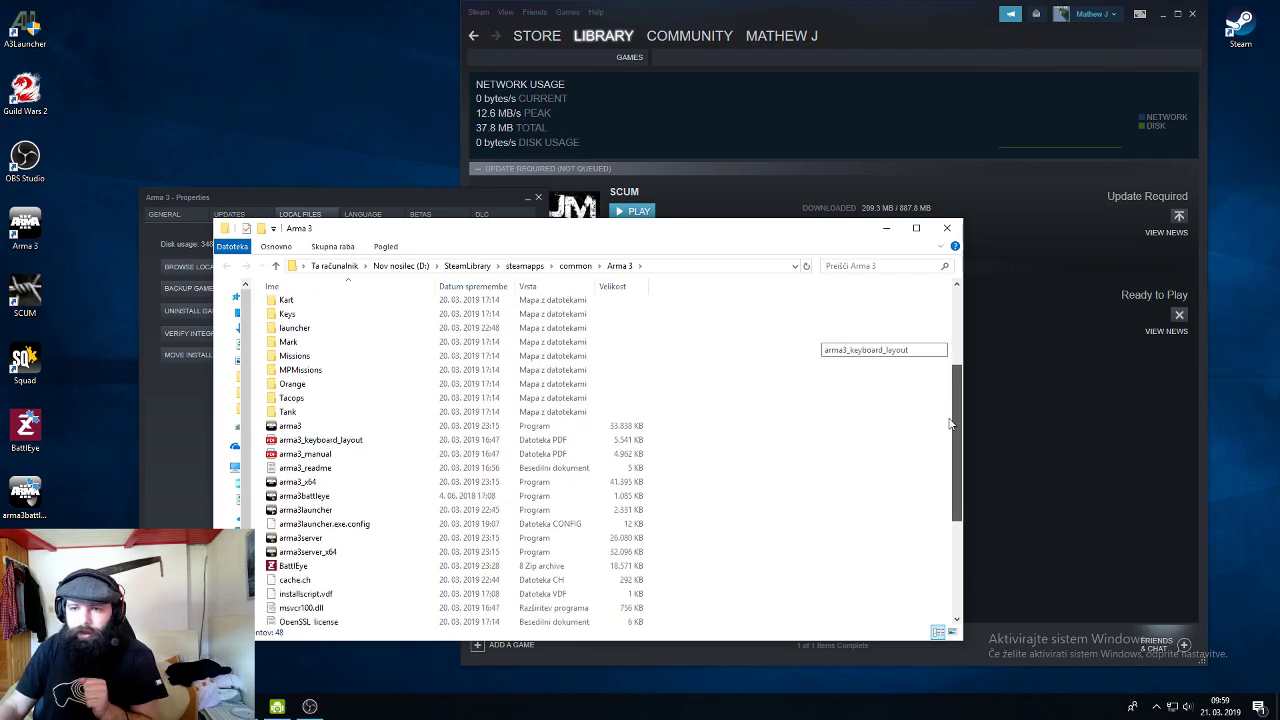
scroll(down, 3)
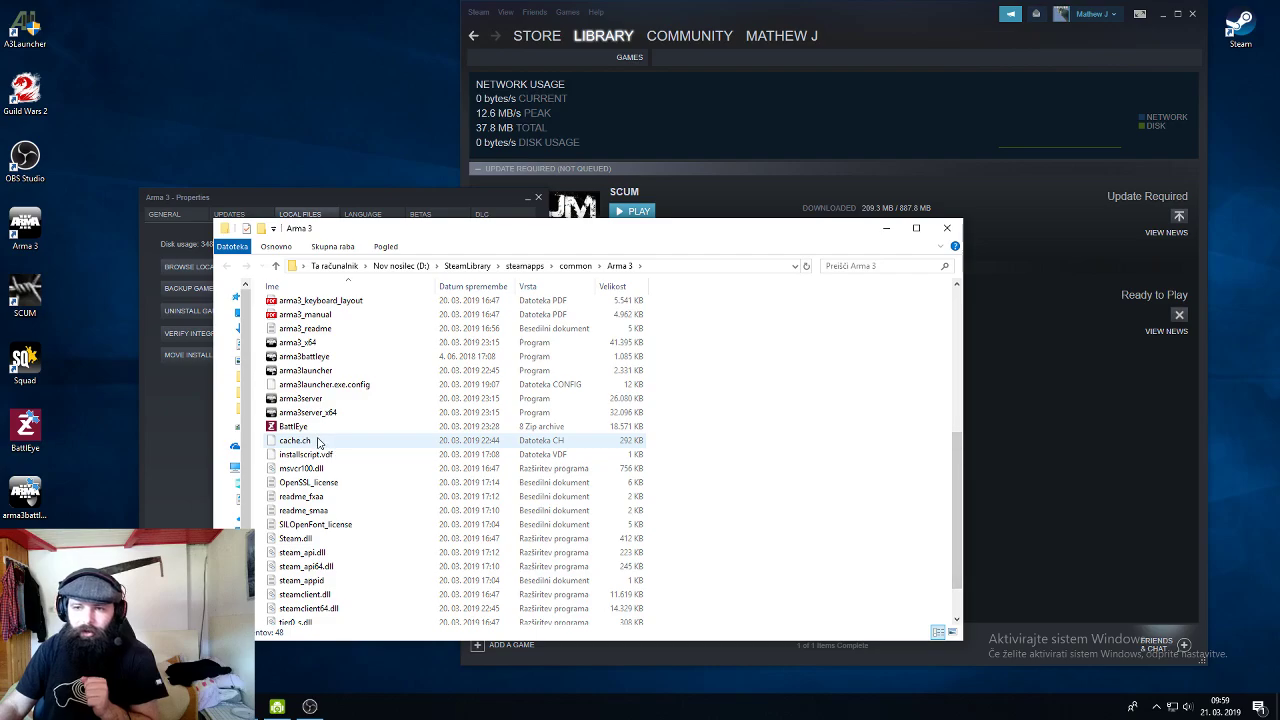
click(294, 440)
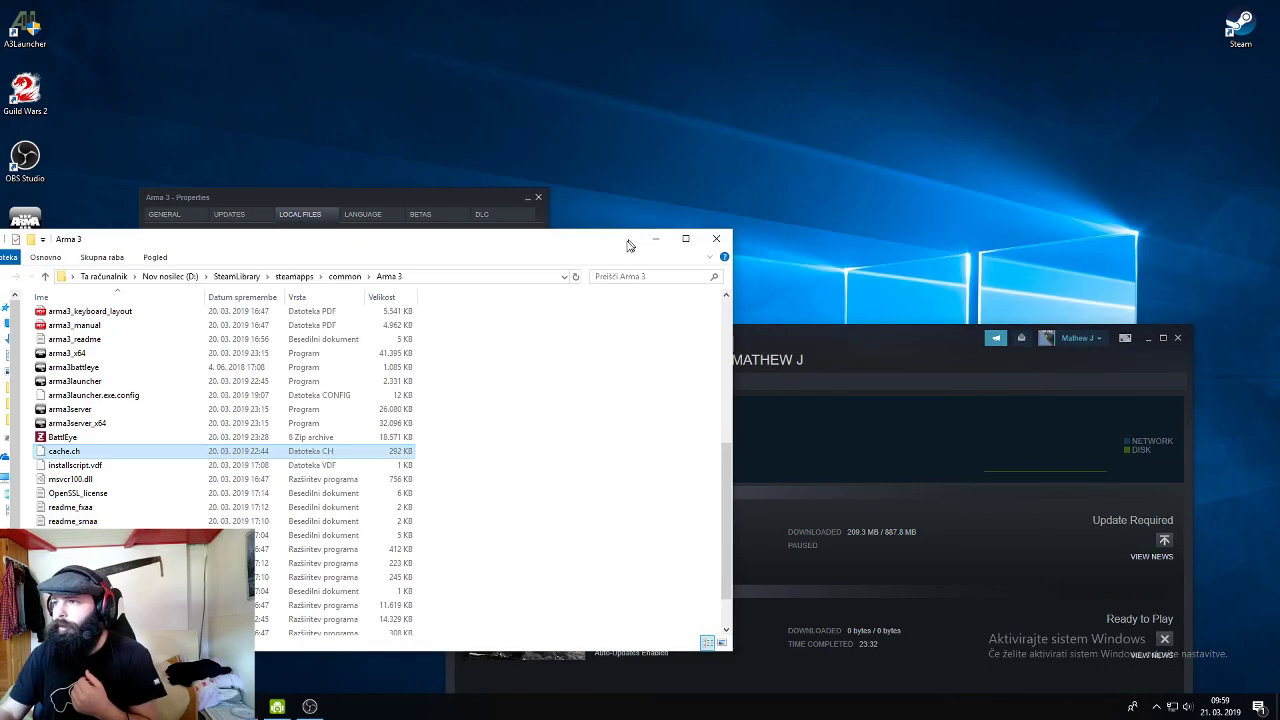
click(716, 238)
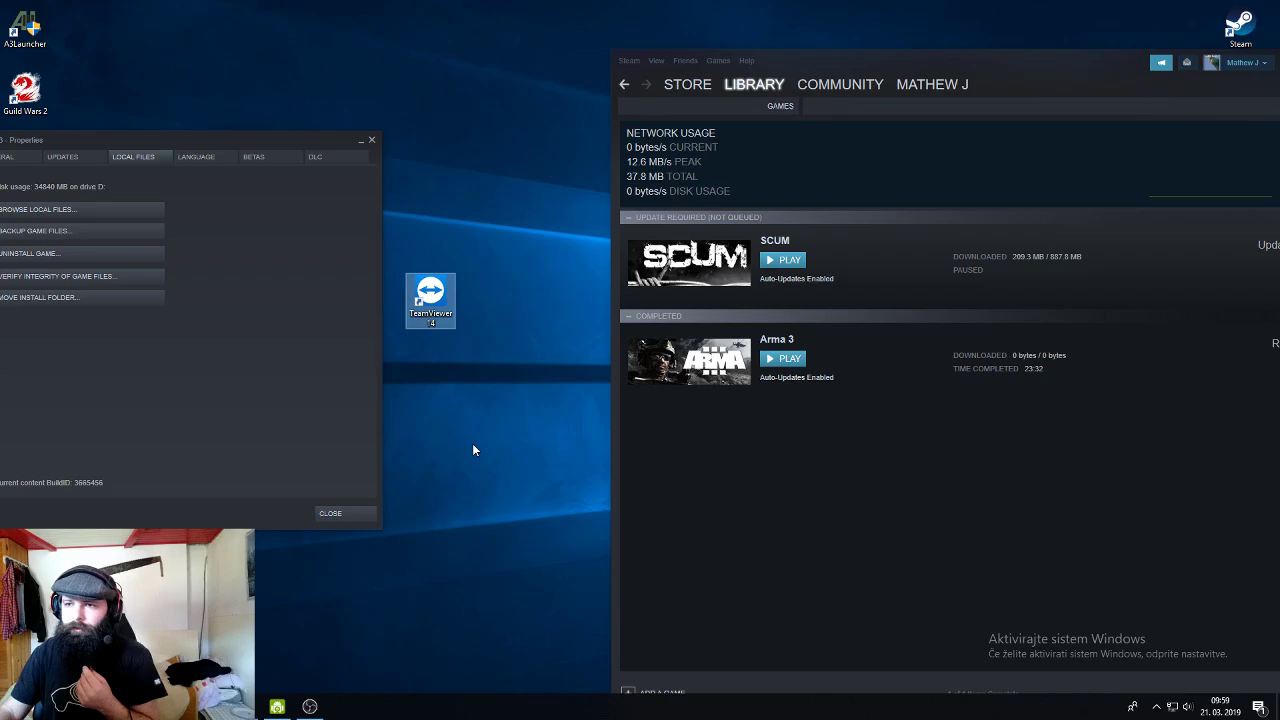
mouse_move(220, 148)
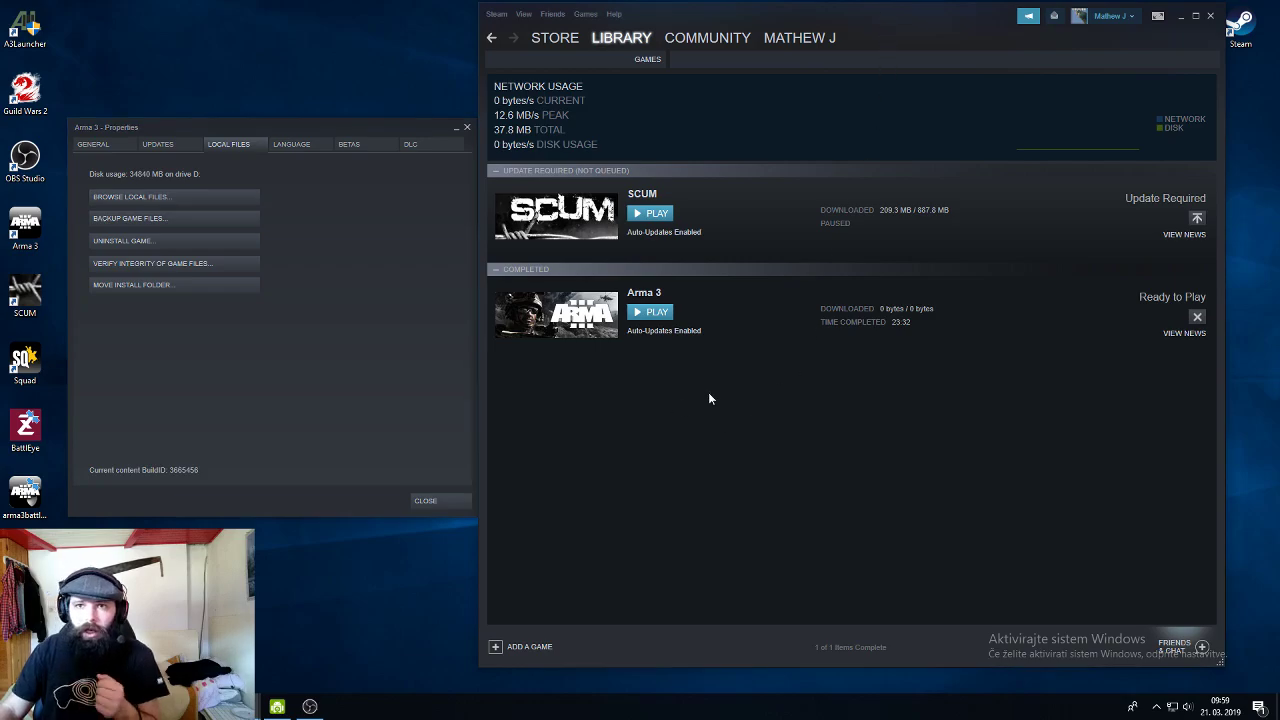
mouse_move(360, 414)
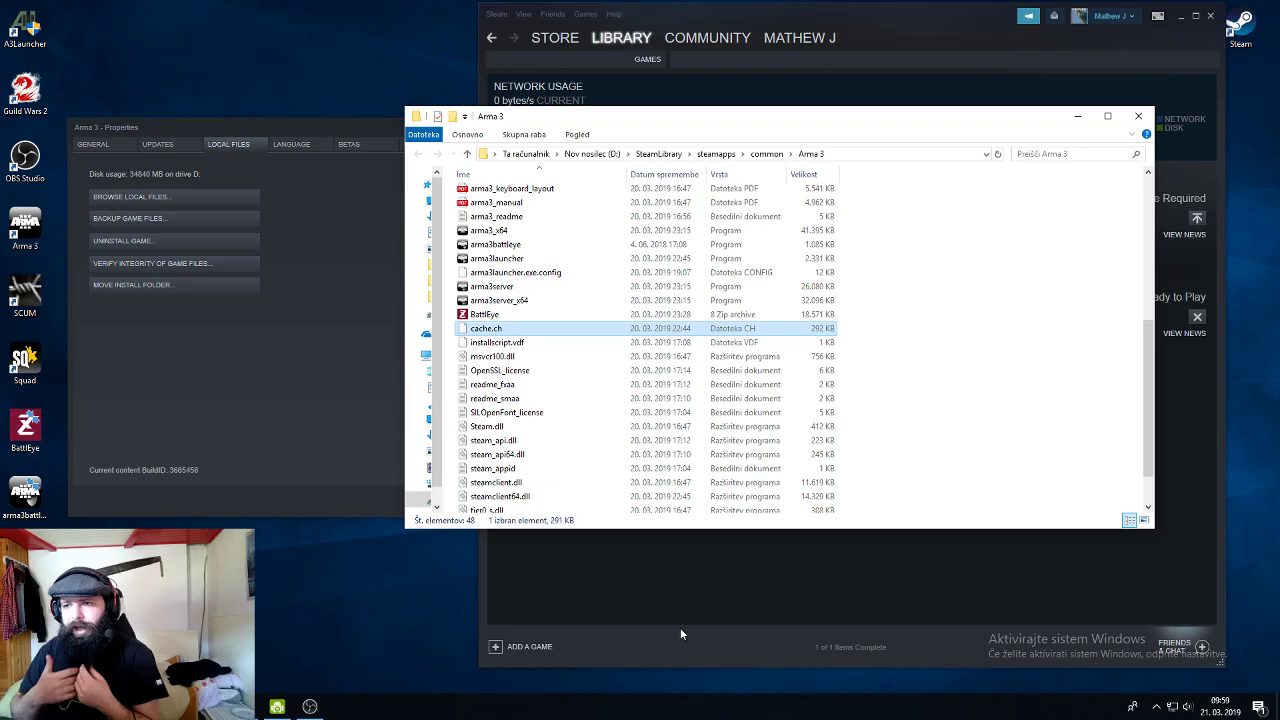
mouse_move(510, 300)
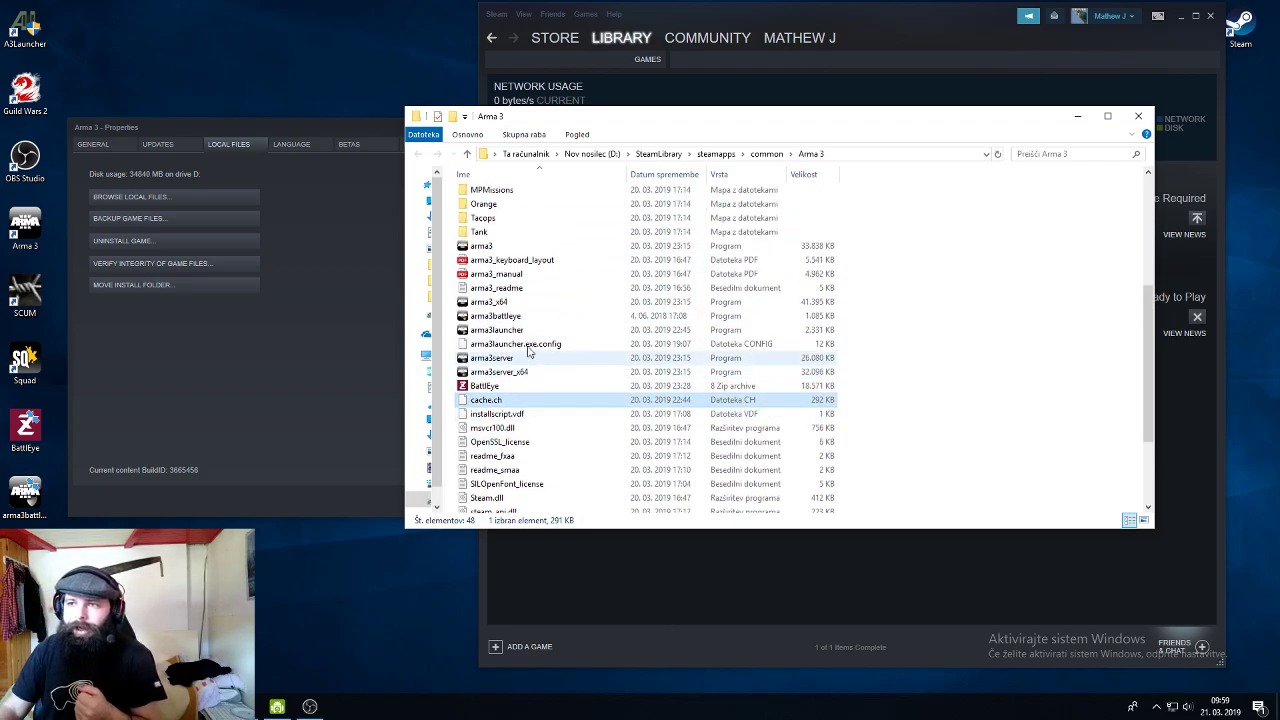
click(496, 316)
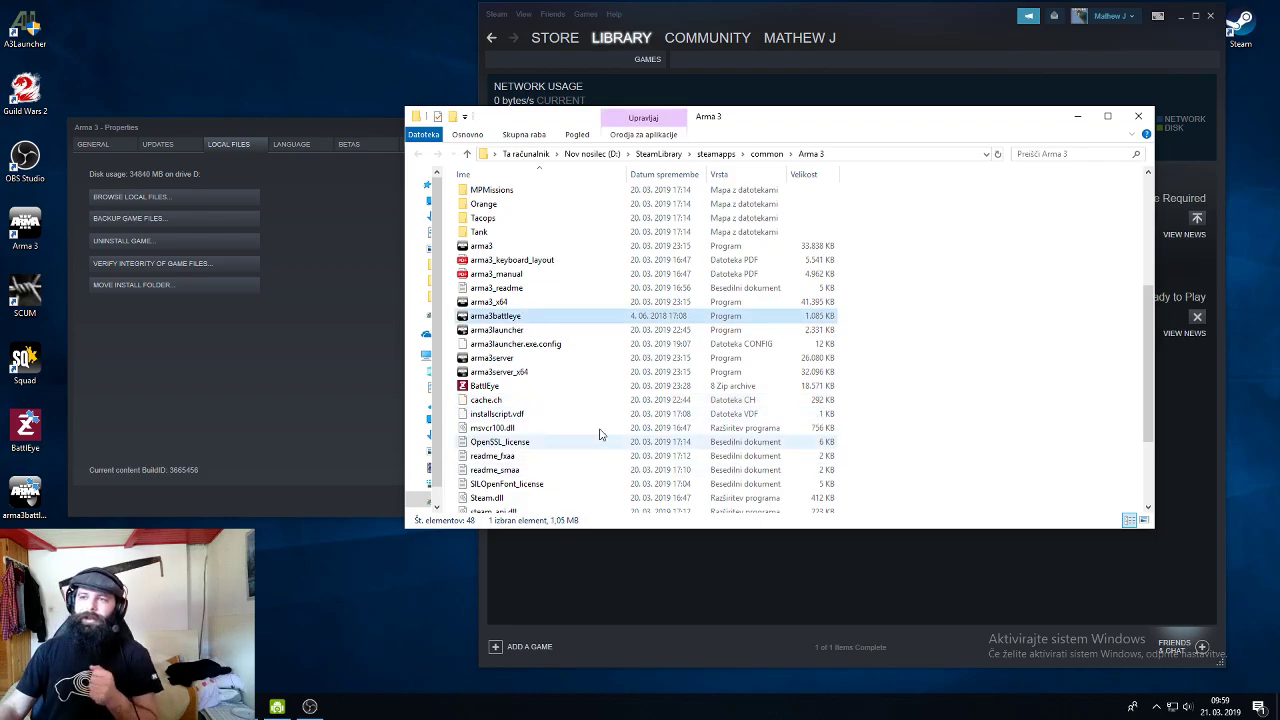
mouse_move(564, 444)
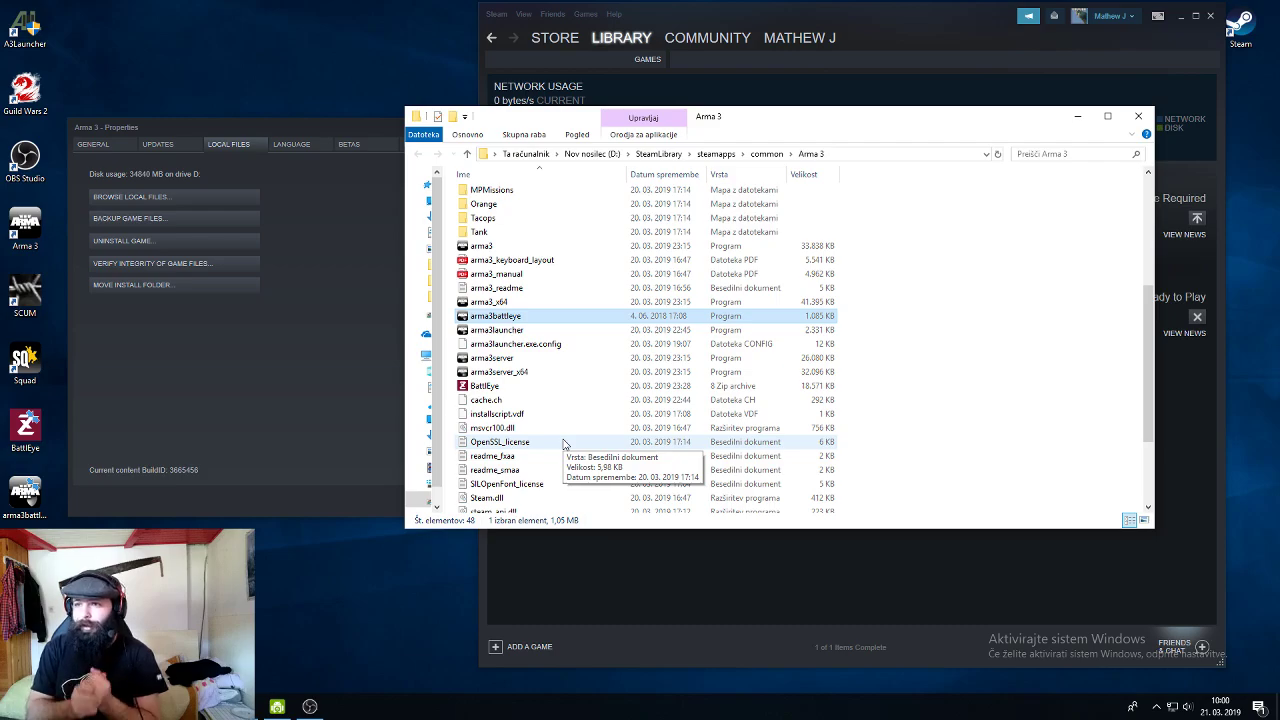
mouse_move(586, 280)
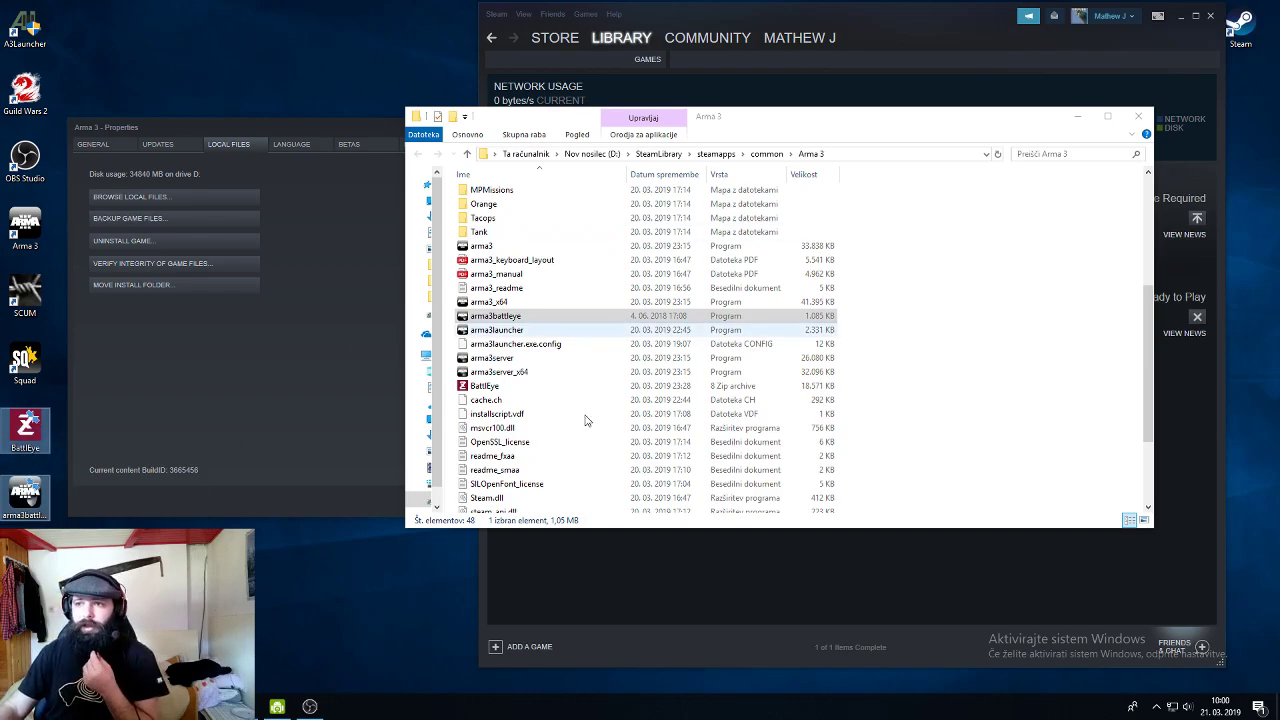
click(488, 496)
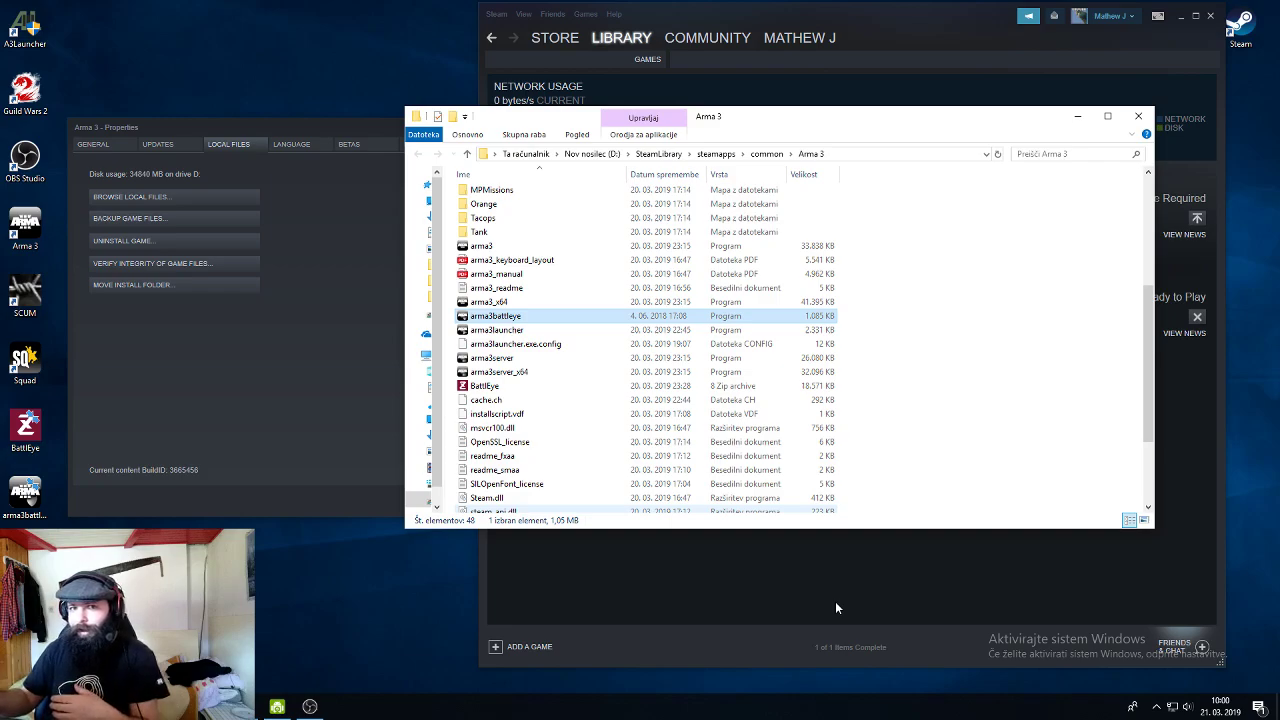
mouse_move(348, 442)
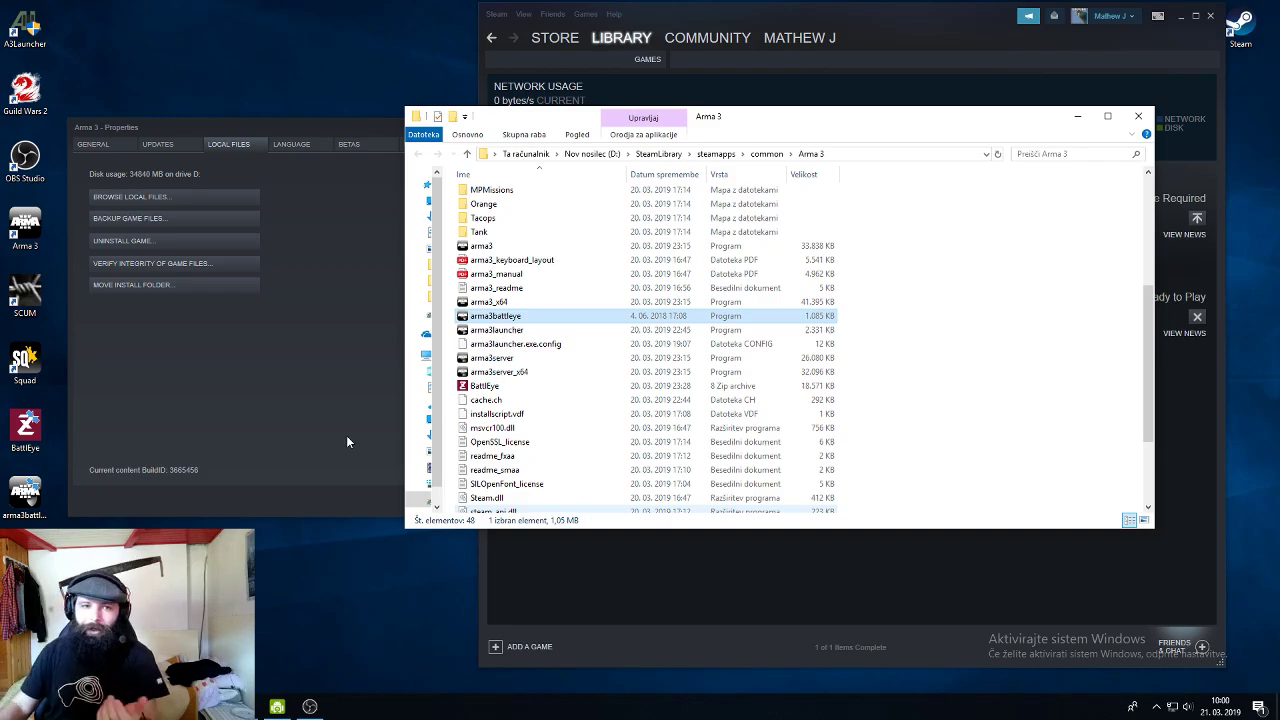